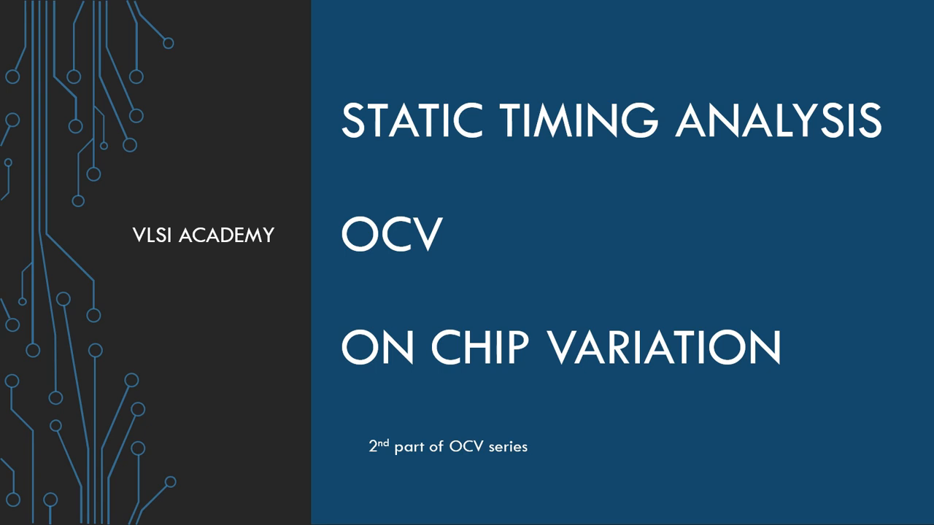
Reveal the minimum clock period formula ending in Tsetup_UFF2 below the setup inequality.
key("Right")
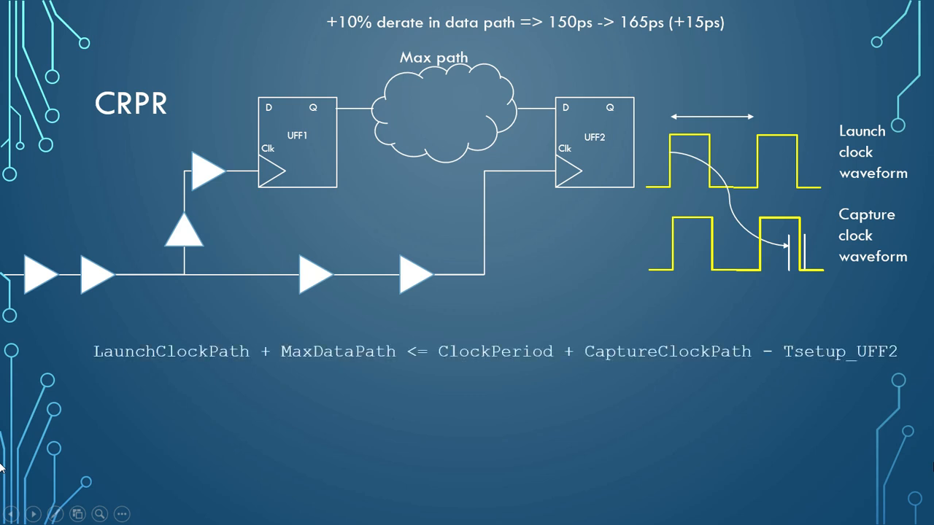
mouse_move(404, 409)
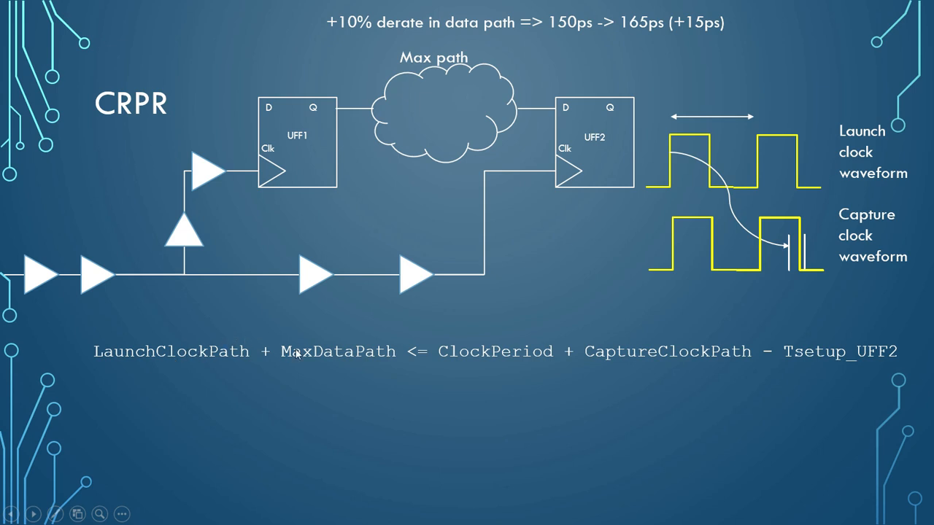
mouse_move(205, 365)
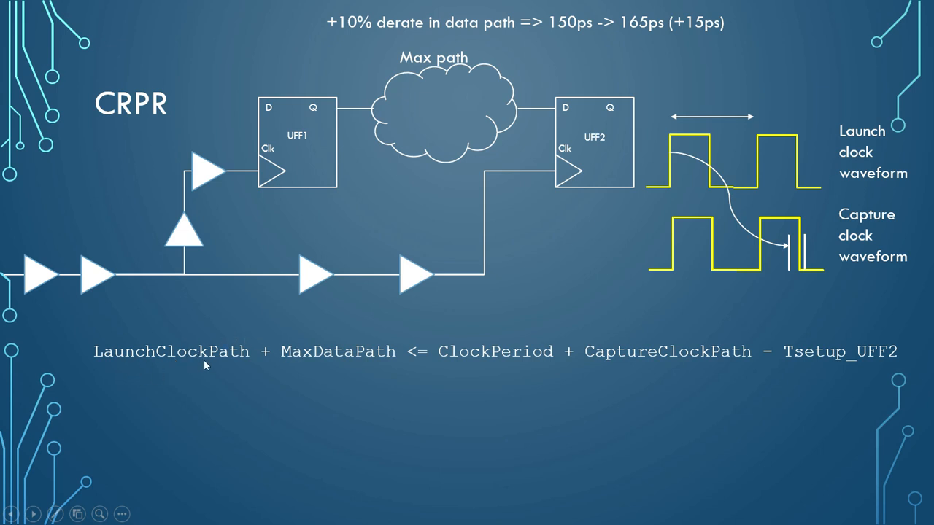
mouse_move(153, 361)
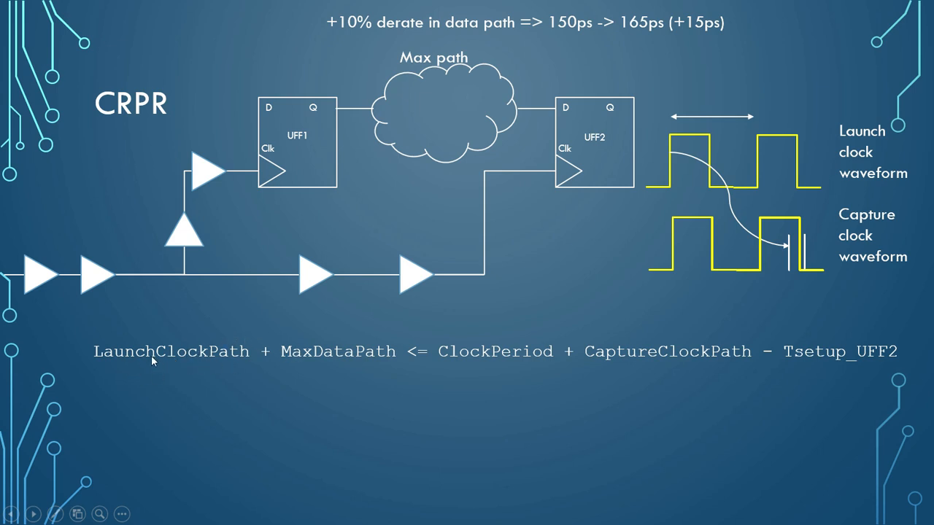
mouse_move(38, 283)
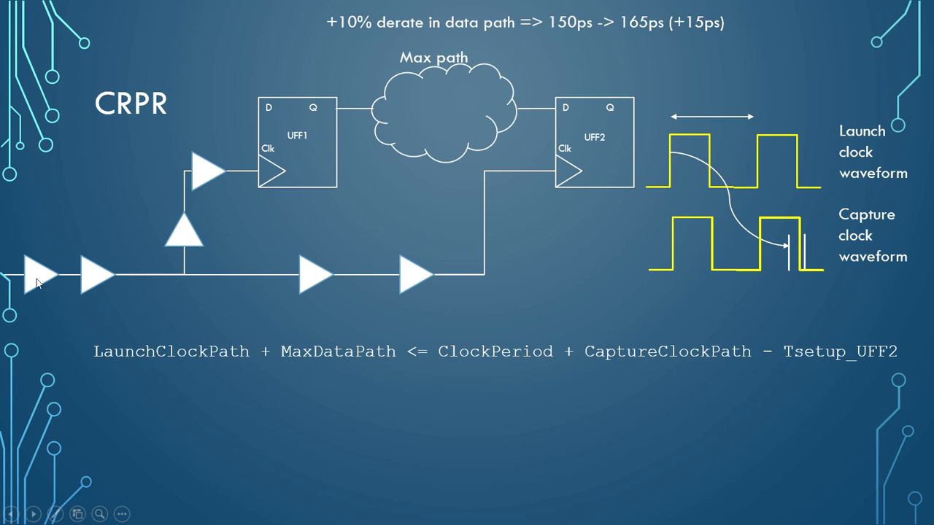
mouse_move(536, 109)
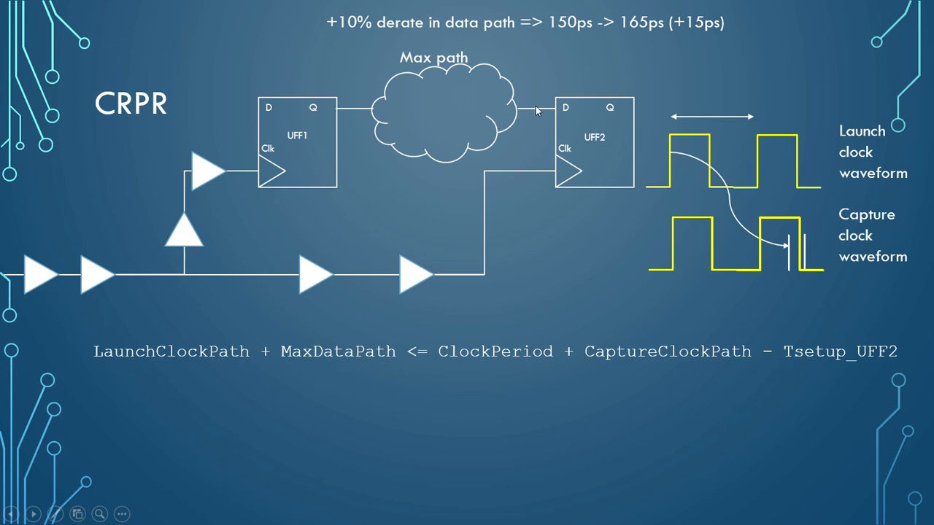
mouse_move(133, 283)
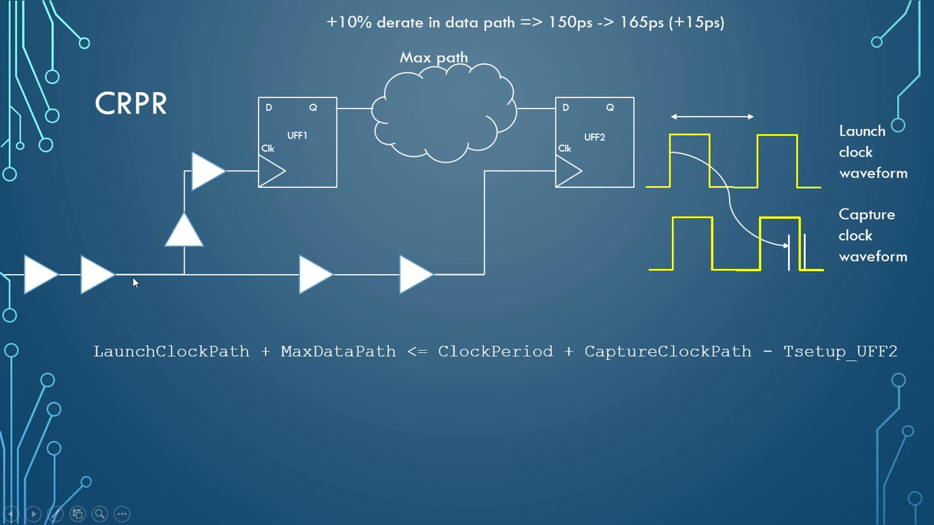
mouse_move(401, 286)
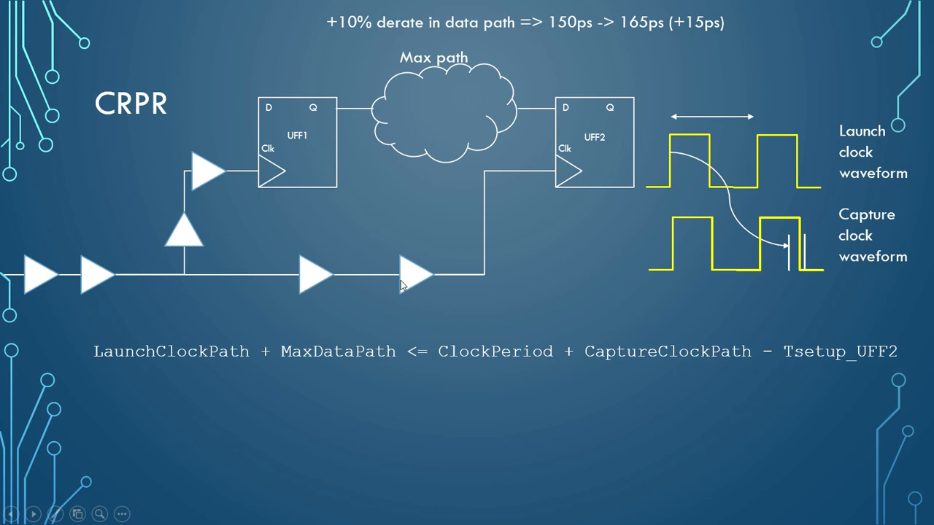
mouse_move(328, 235)
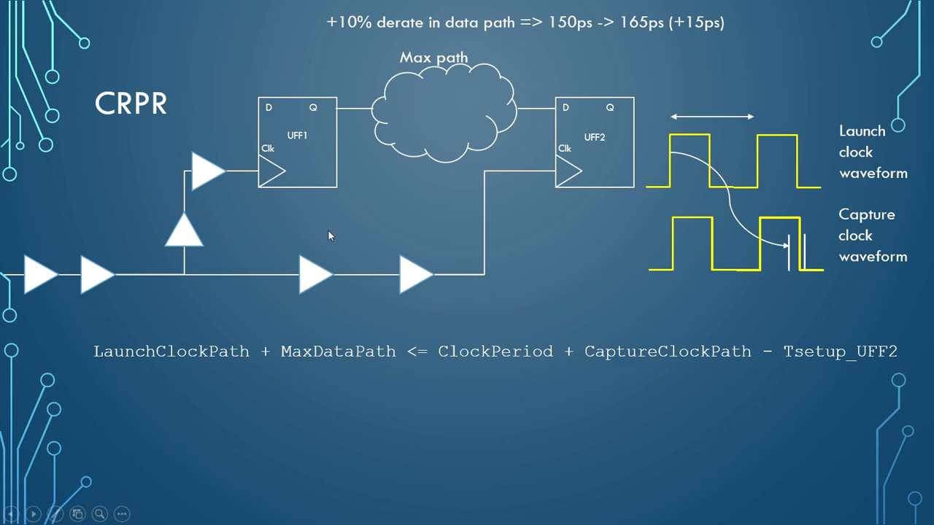
mouse_move(261, 303)
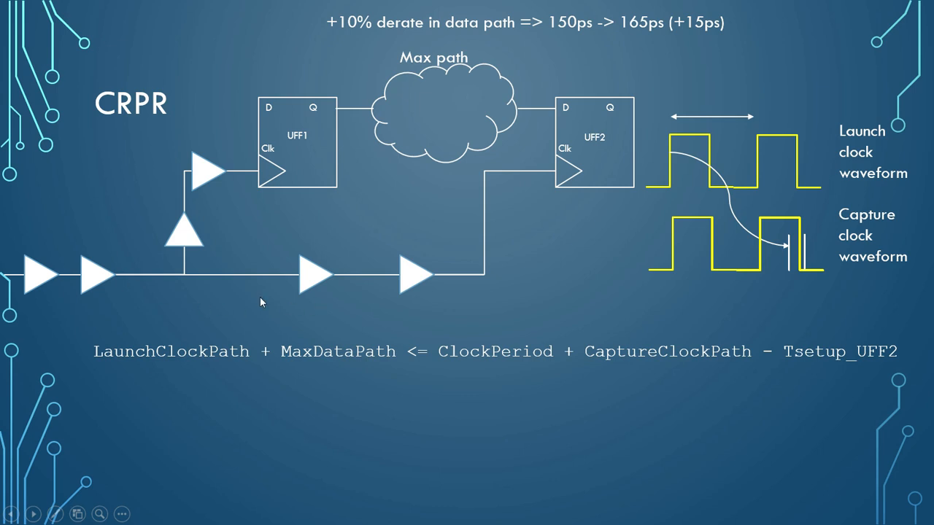
mouse_move(552, 140)
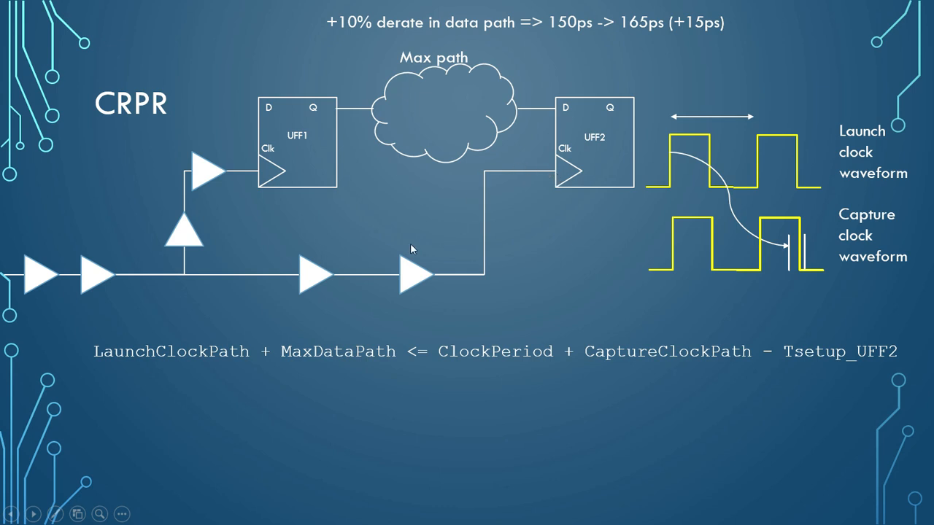
mouse_move(172, 283)
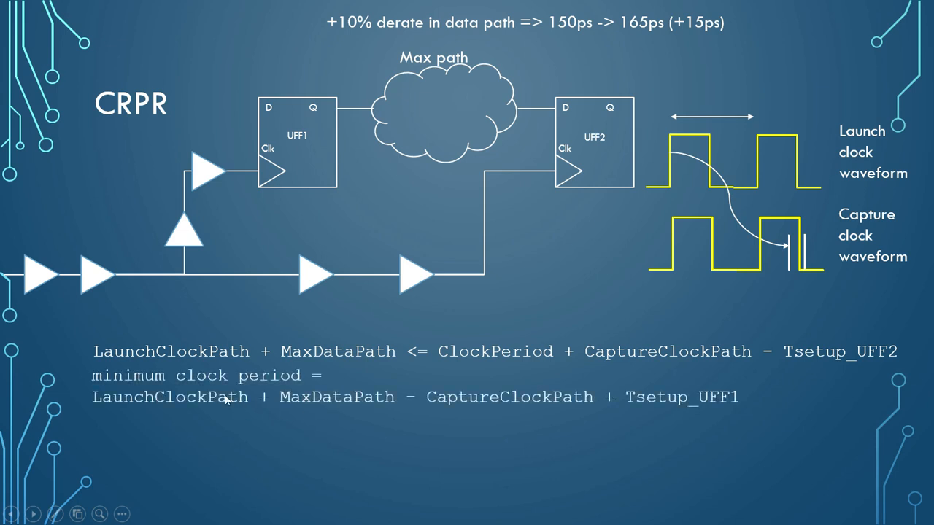
mouse_move(0, 365)
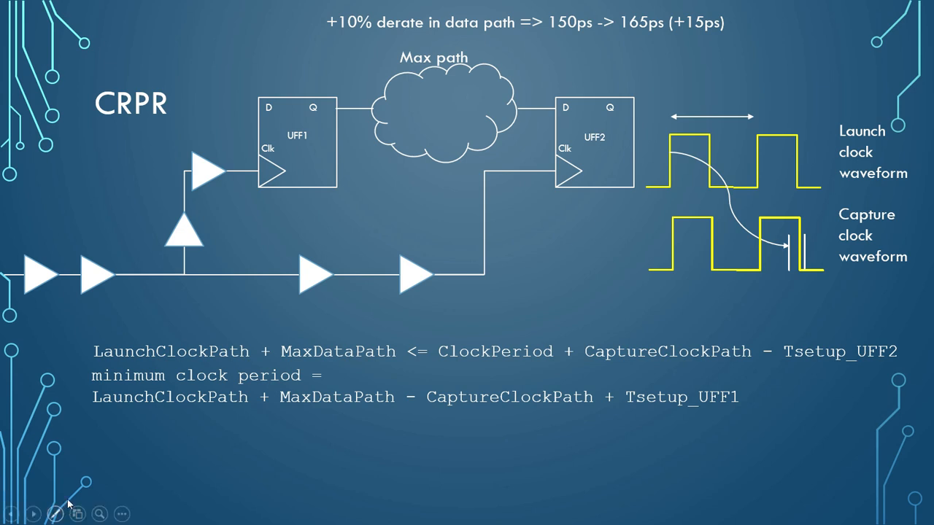
mouse_move(132, 407)
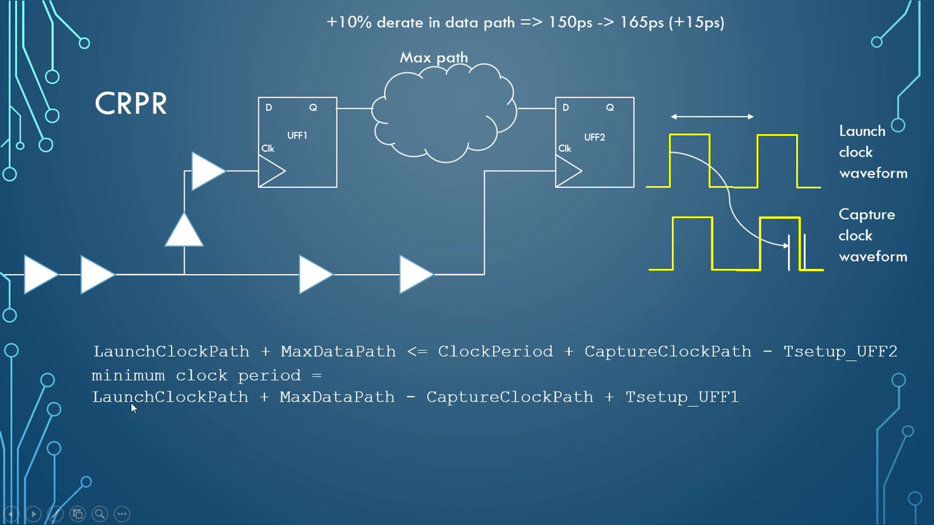
mouse_move(285, 410)
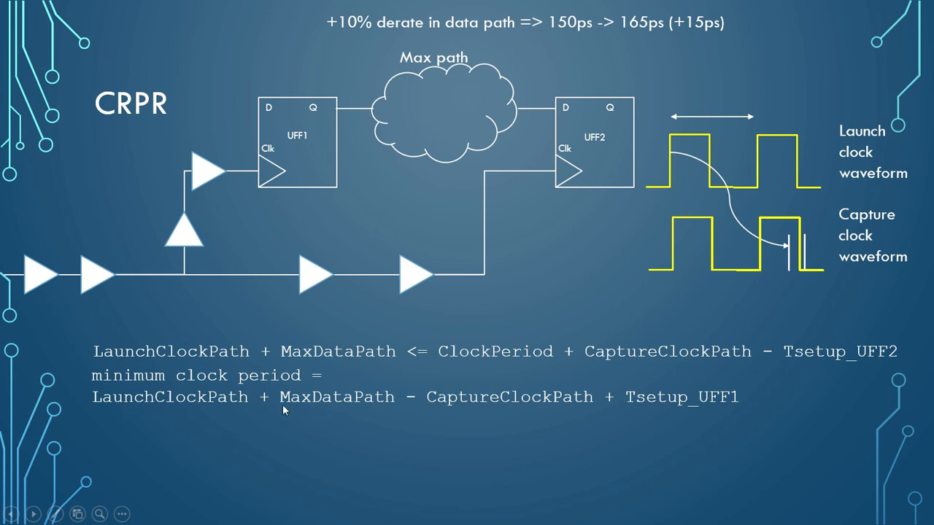
mouse_move(648, 348)
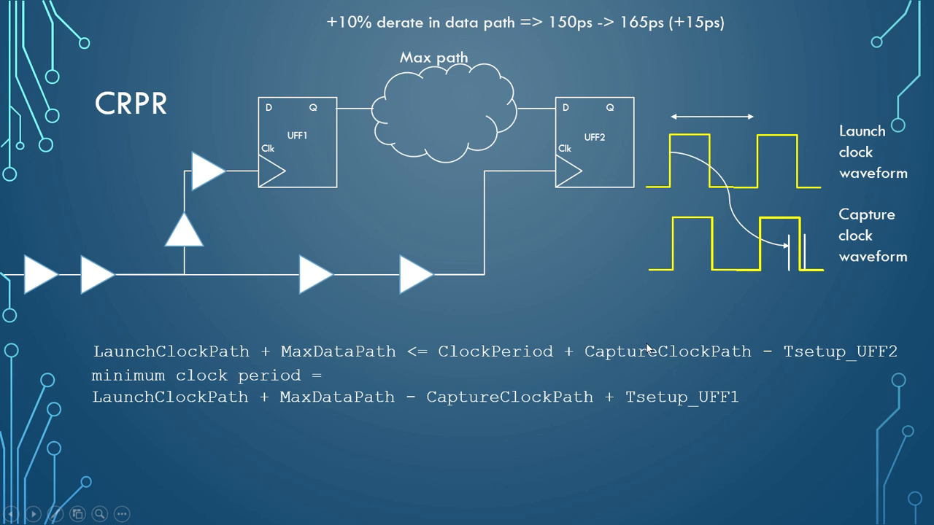
mouse_move(326, 391)
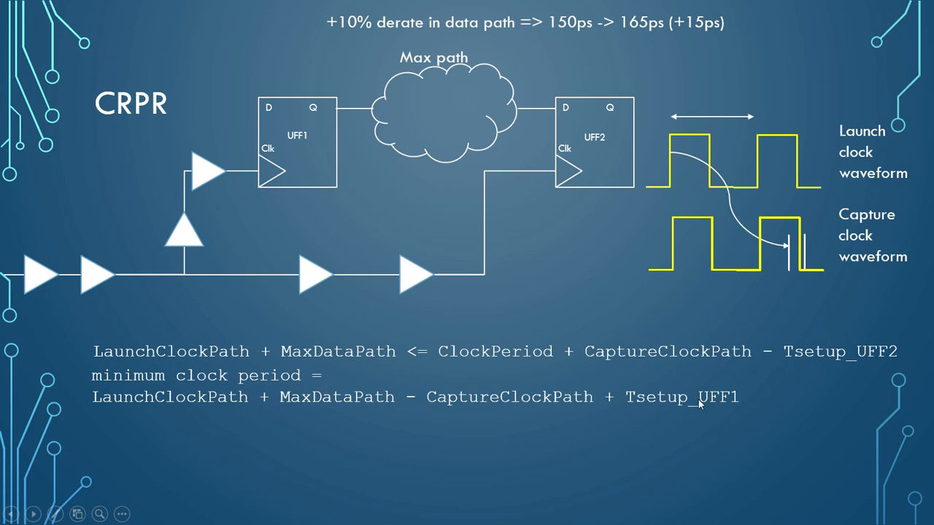
mouse_move(773, 402)
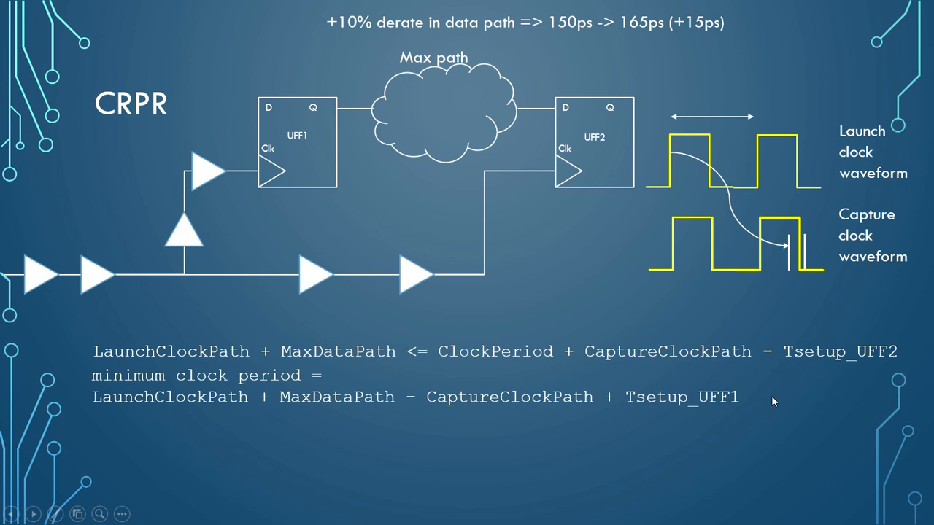
mouse_move(820, 466)
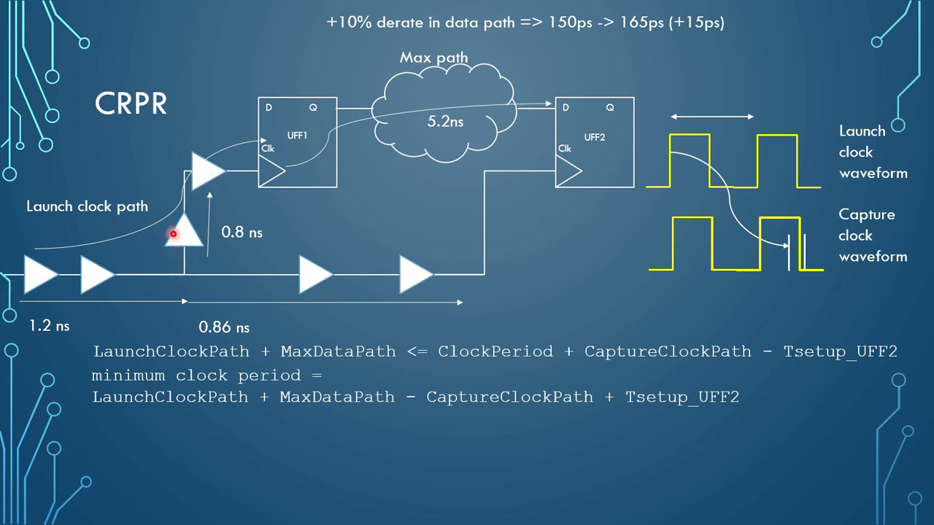
mouse_move(30, 323)
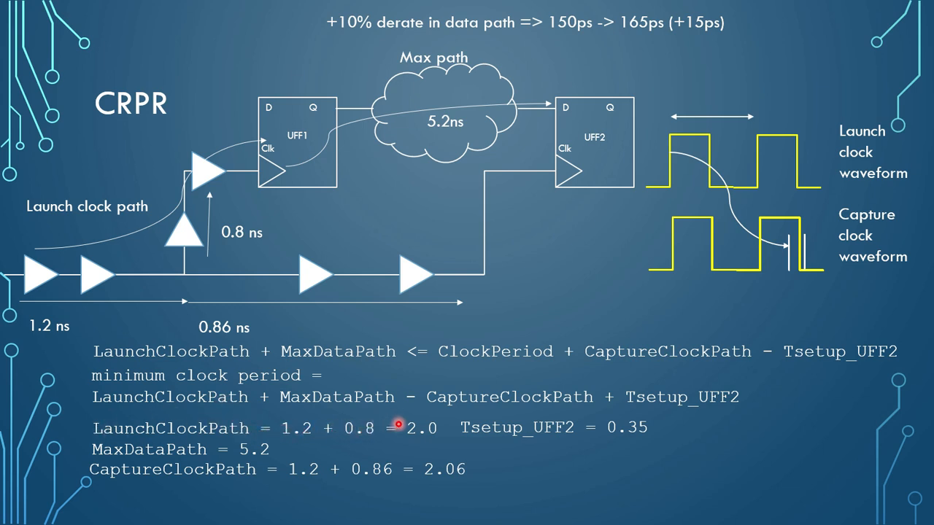
mouse_move(258, 429)
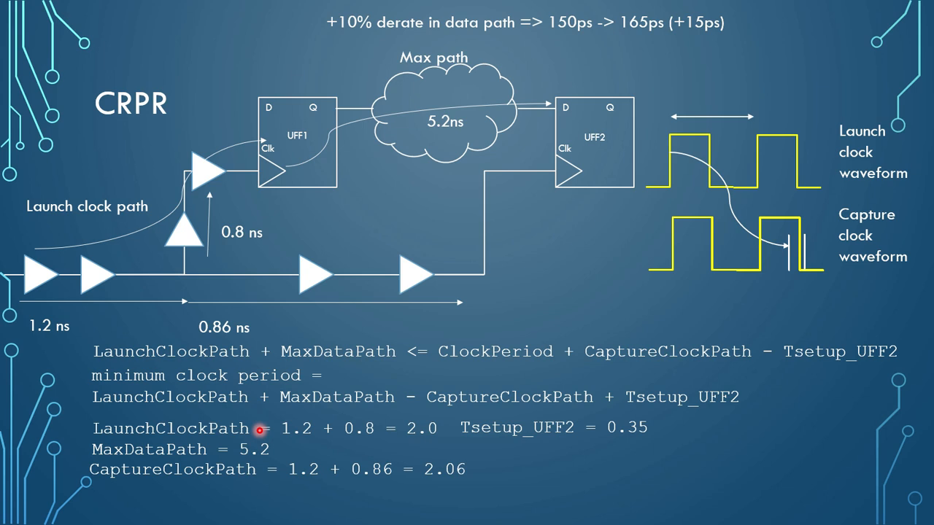
mouse_move(285, 179)
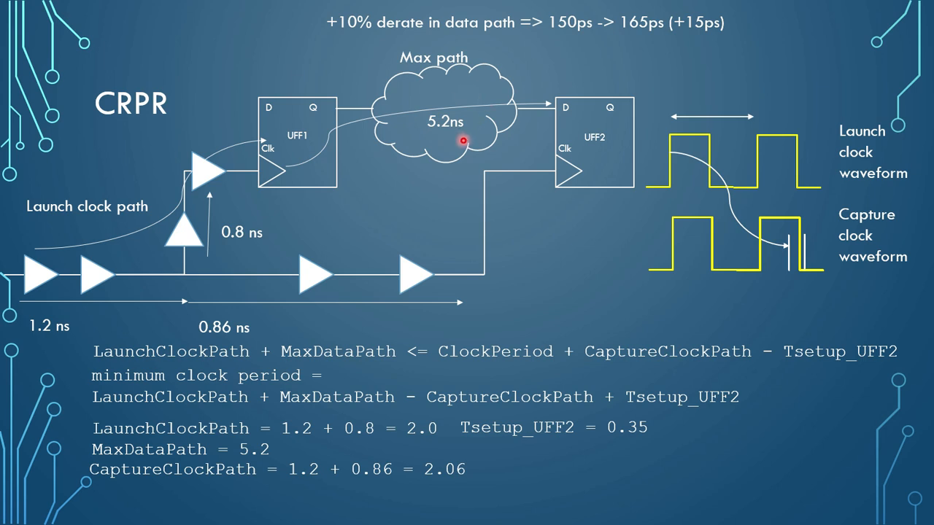
mouse_move(267, 202)
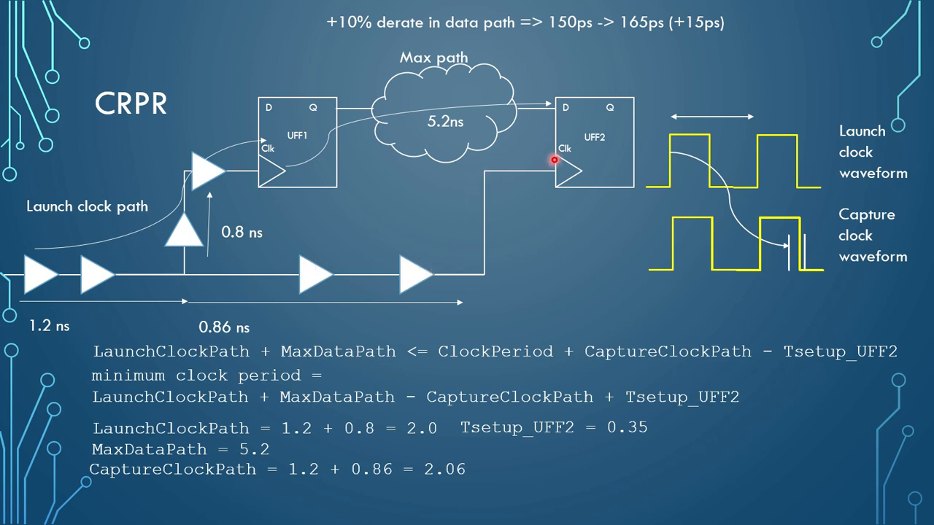
mouse_move(6, 279)
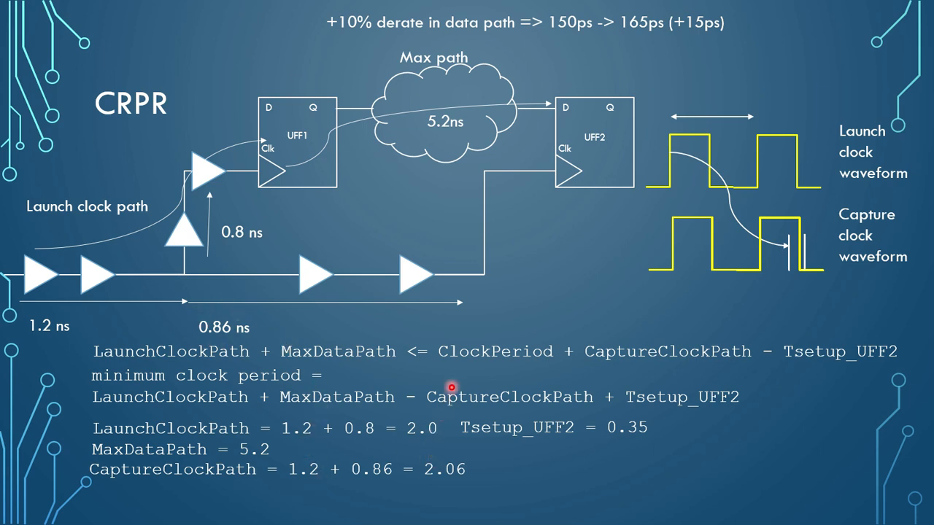
mouse_move(560, 138)
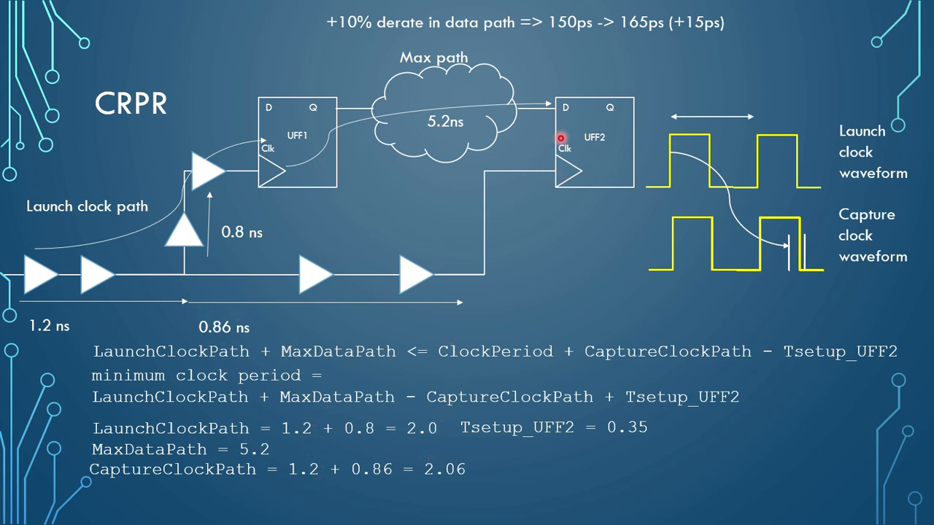
mouse_move(562, 369)
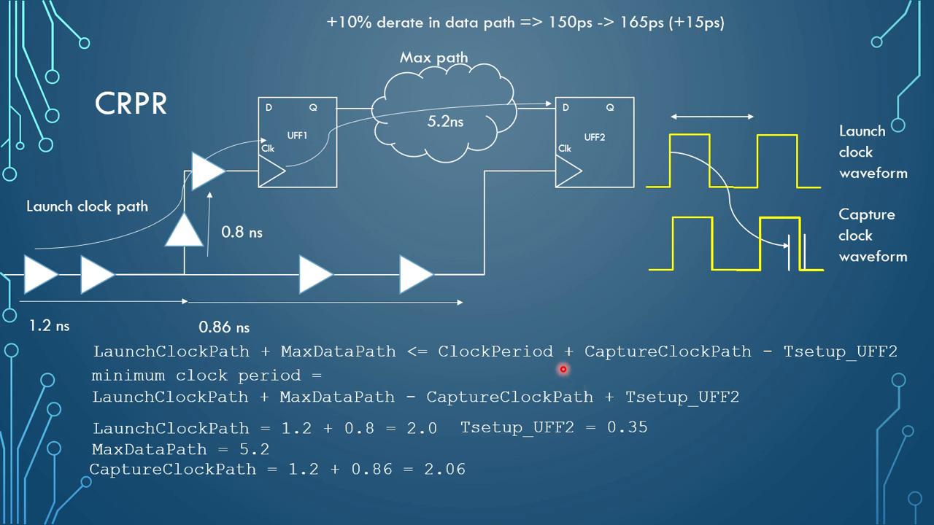
mouse_move(541, 165)
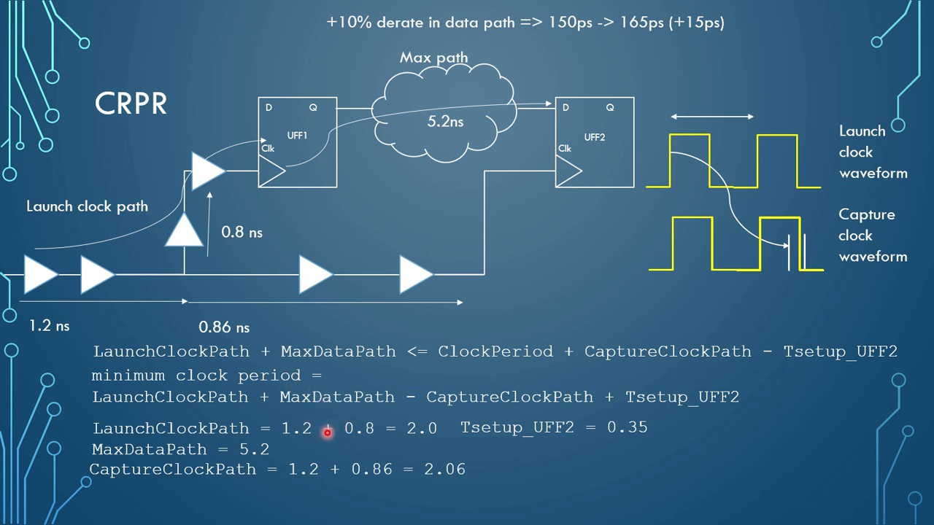
mouse_move(321, 415)
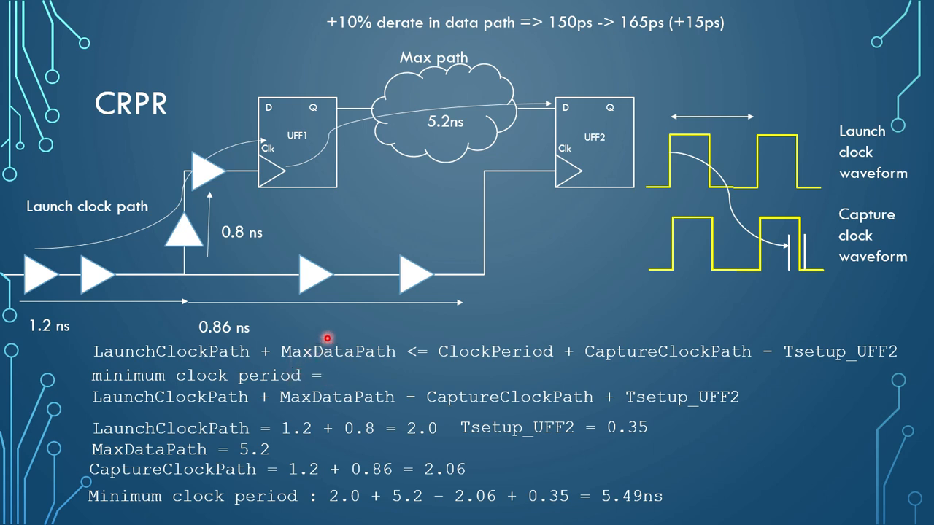
mouse_move(514, 104)
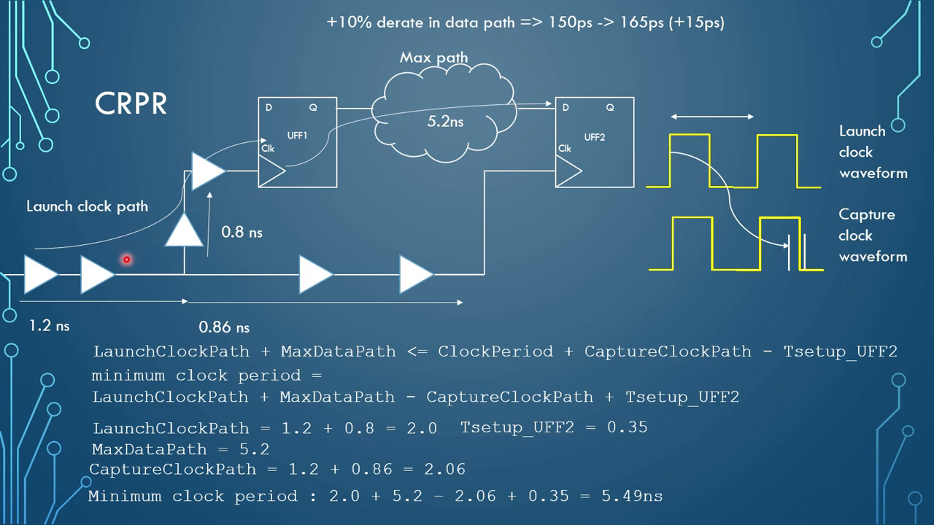
mouse_move(488, 171)
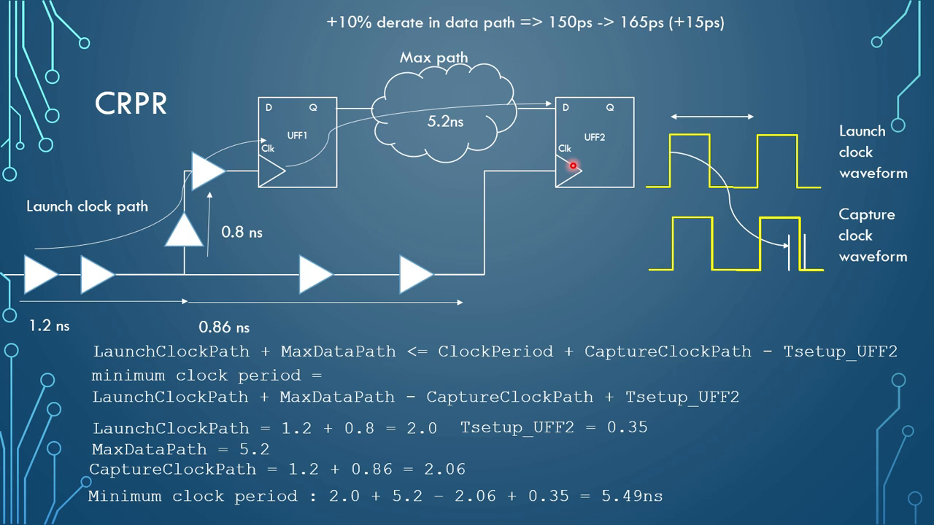
mouse_move(265, 487)
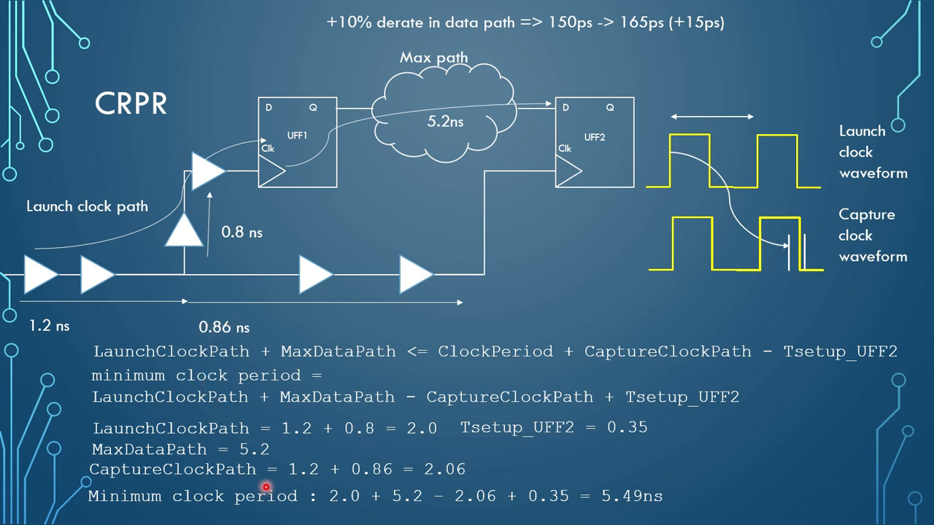
mouse_move(389, 463)
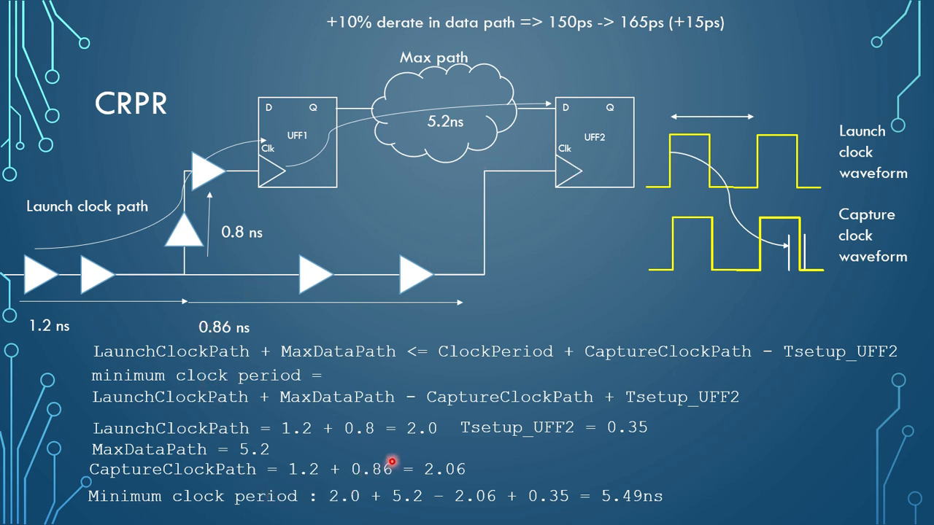
mouse_move(454, 260)
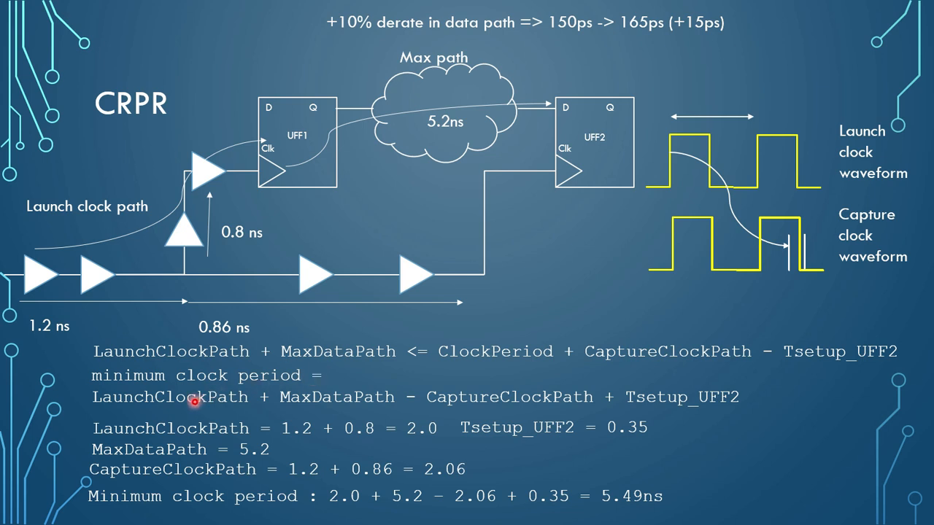
mouse_move(478, 392)
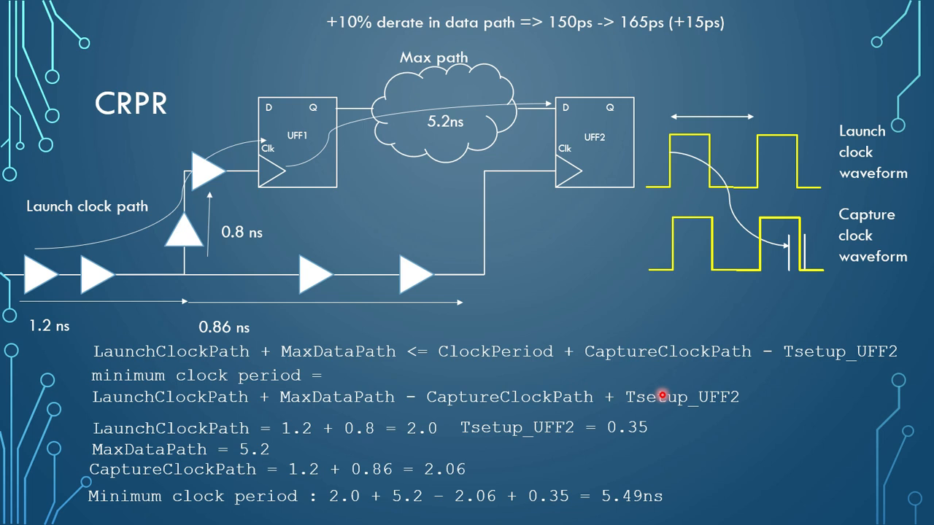
mouse_move(361, 509)
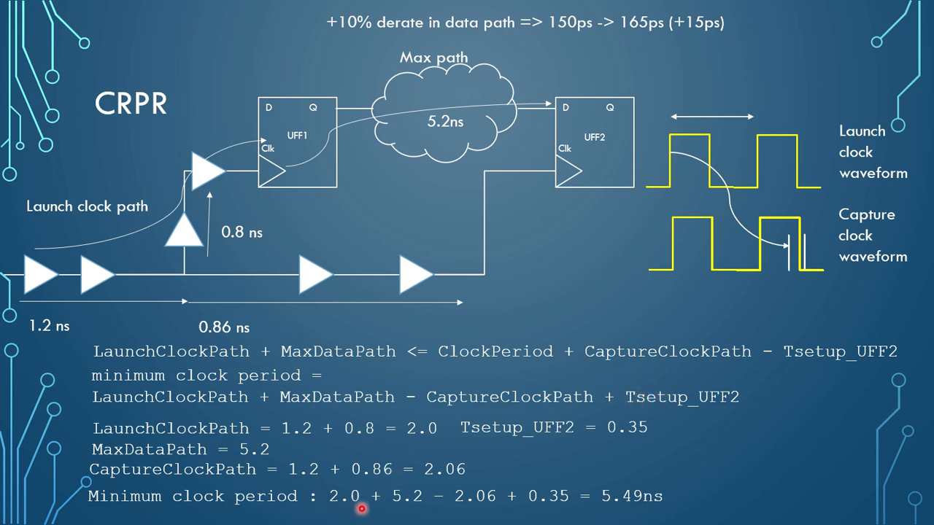
mouse_move(602, 483)
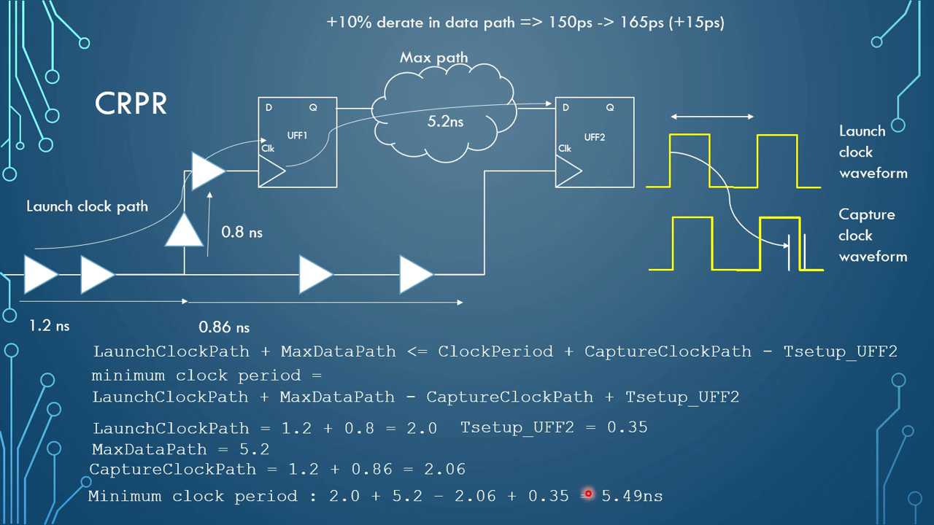
mouse_move(569, 462)
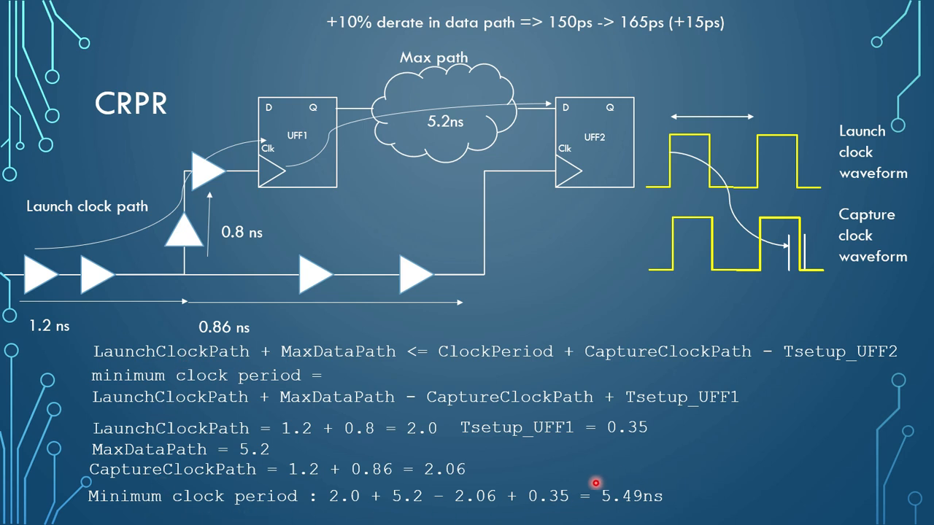
mouse_move(640, 254)
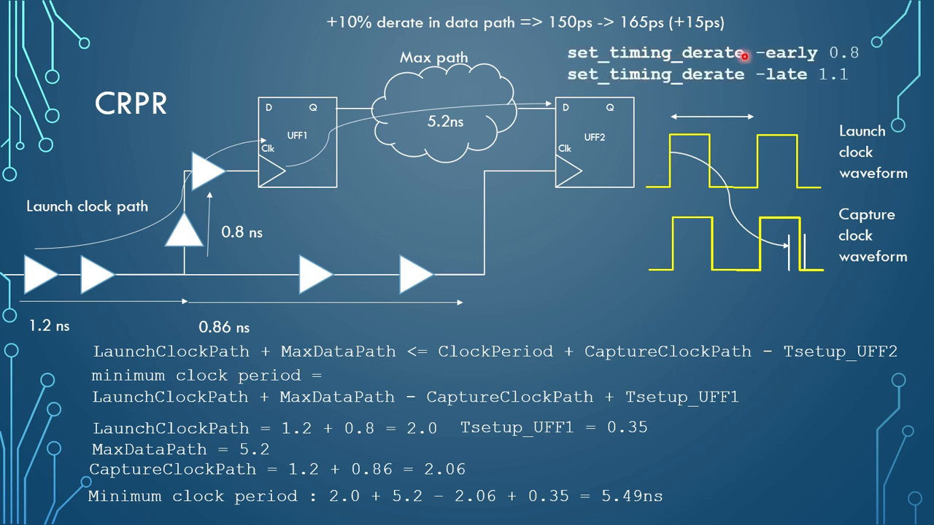
mouse_move(762, 70)
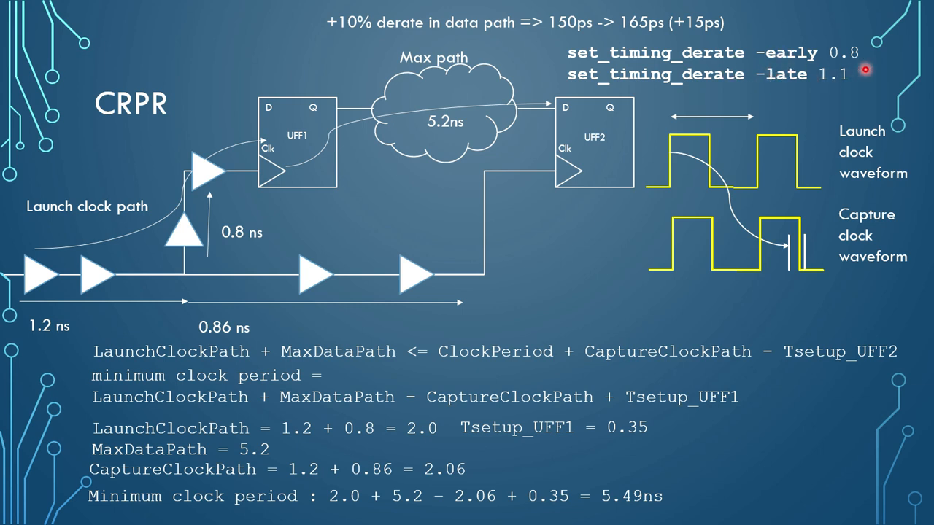
mouse_move(731, 126)
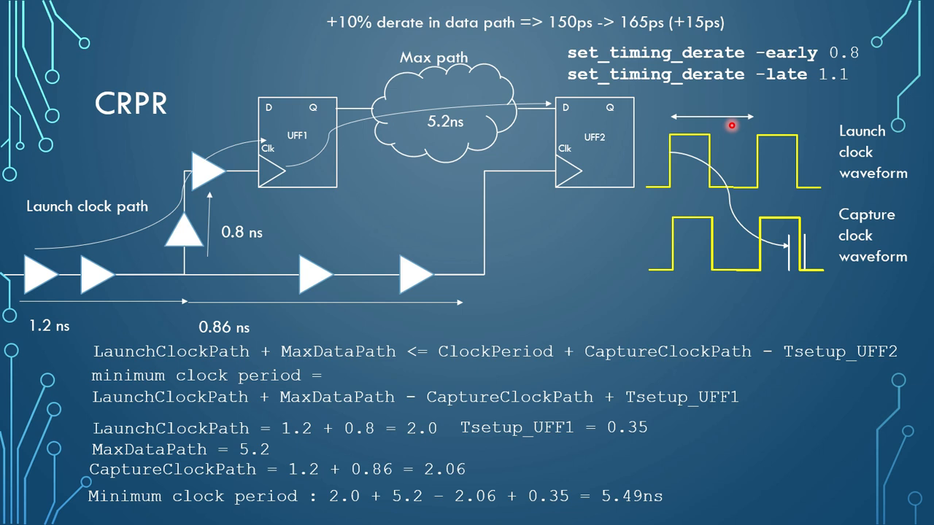
mouse_move(800, 45)
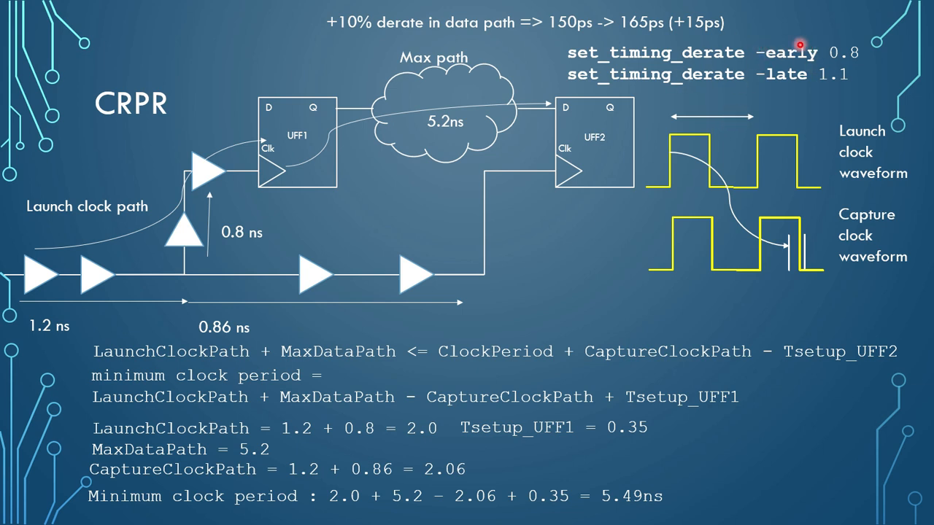
mouse_move(754, 116)
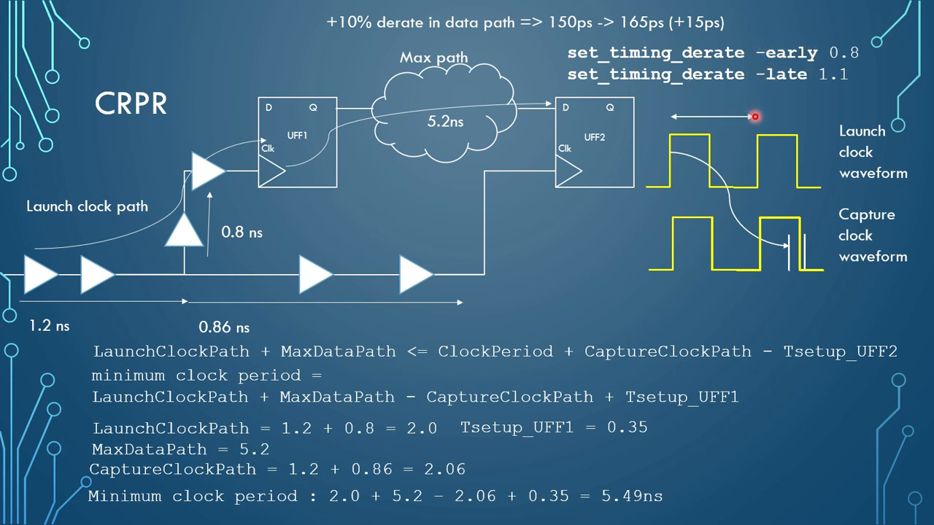
mouse_move(800, 43)
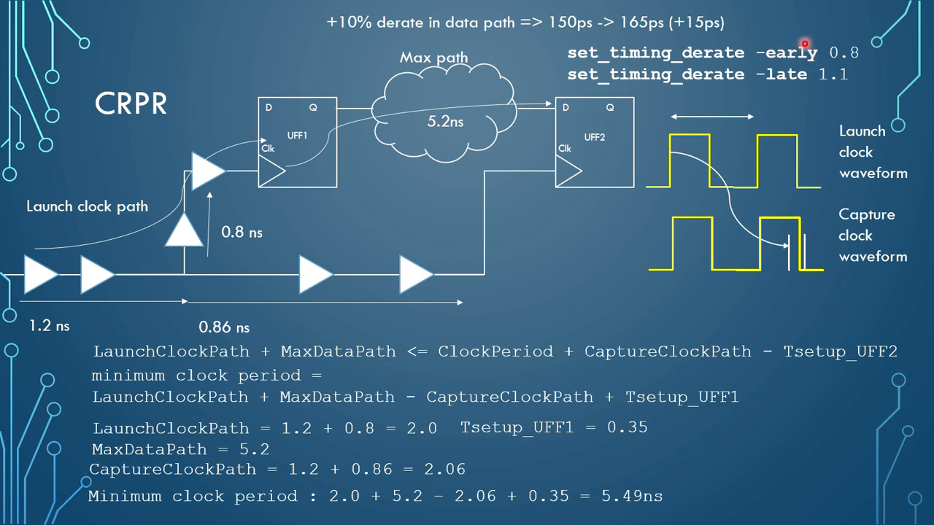
mouse_move(787, 67)
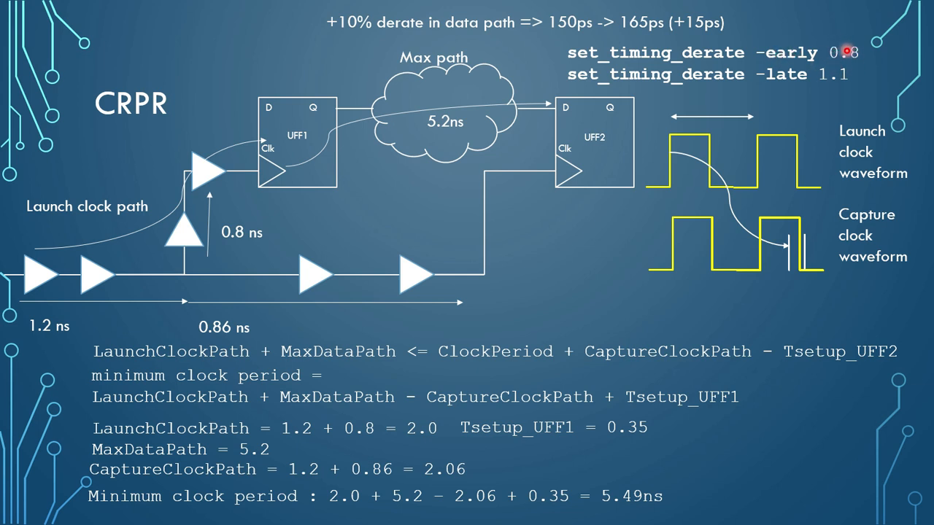
mouse_move(842, 53)
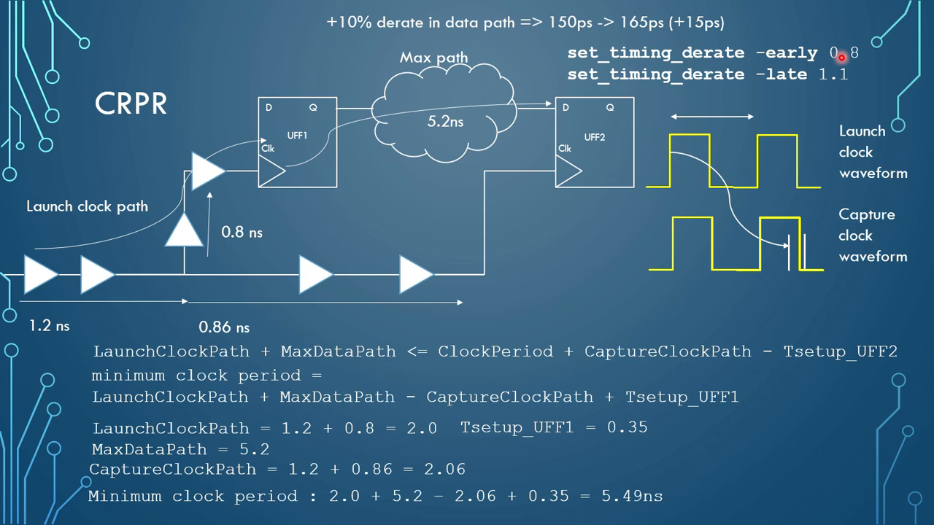
mouse_move(767, 95)
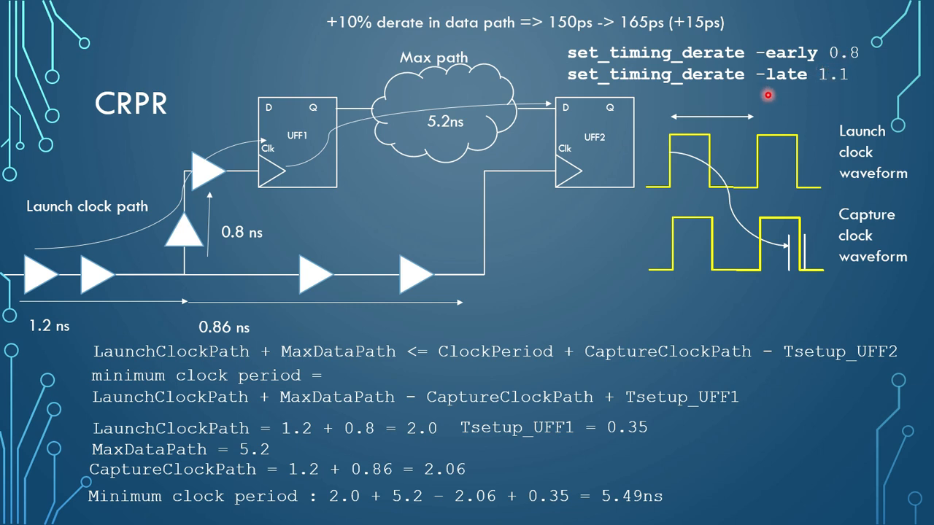
mouse_move(756, 44)
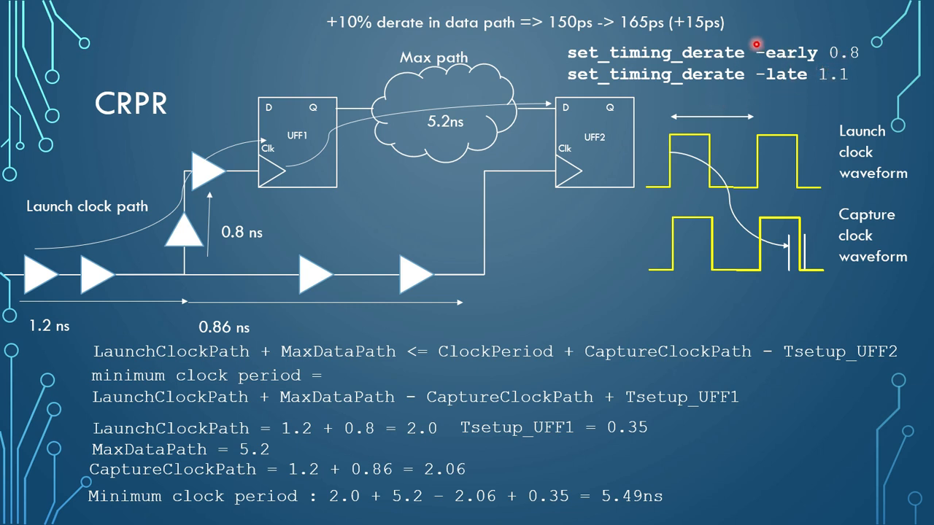
mouse_move(786, 57)
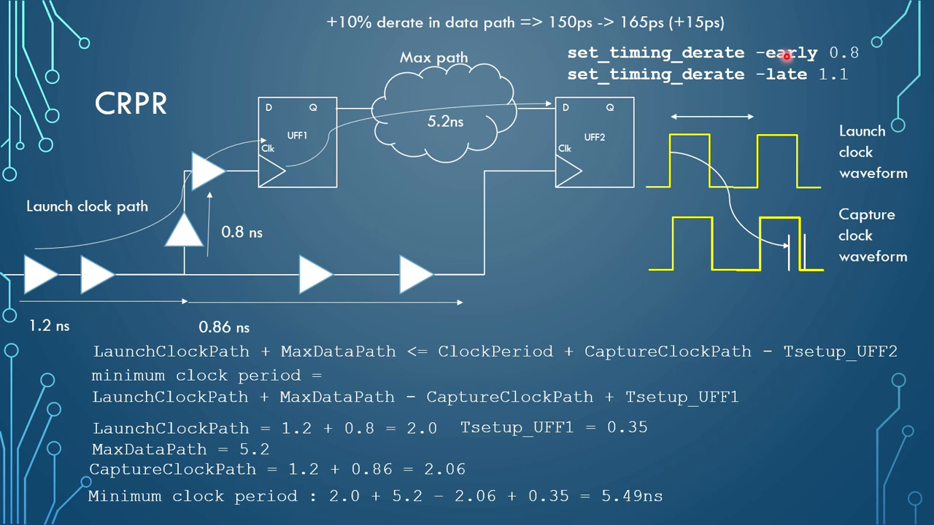
mouse_move(786, 53)
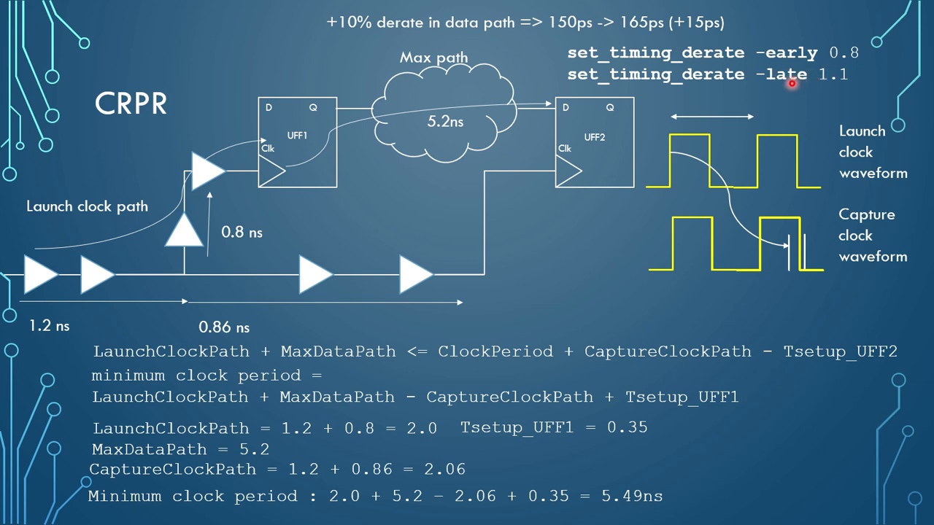
mouse_move(359, 121)
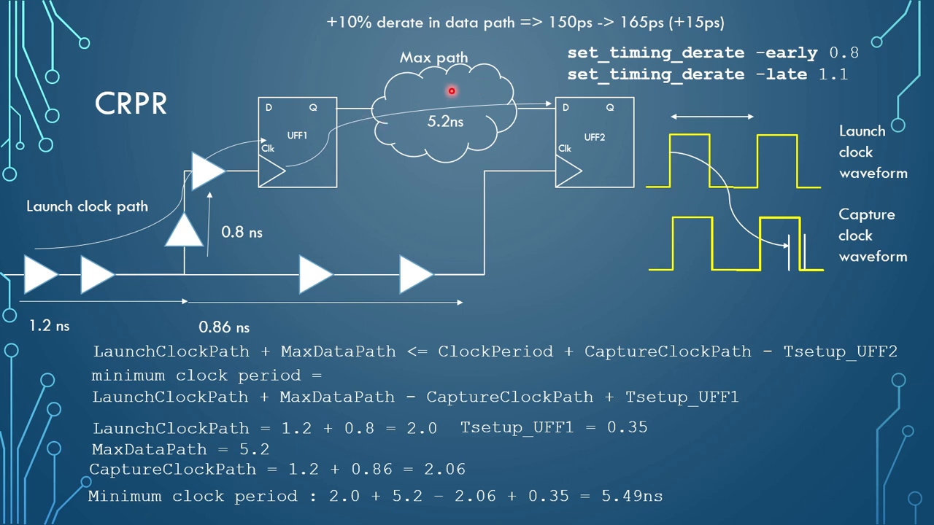
mouse_move(201, 212)
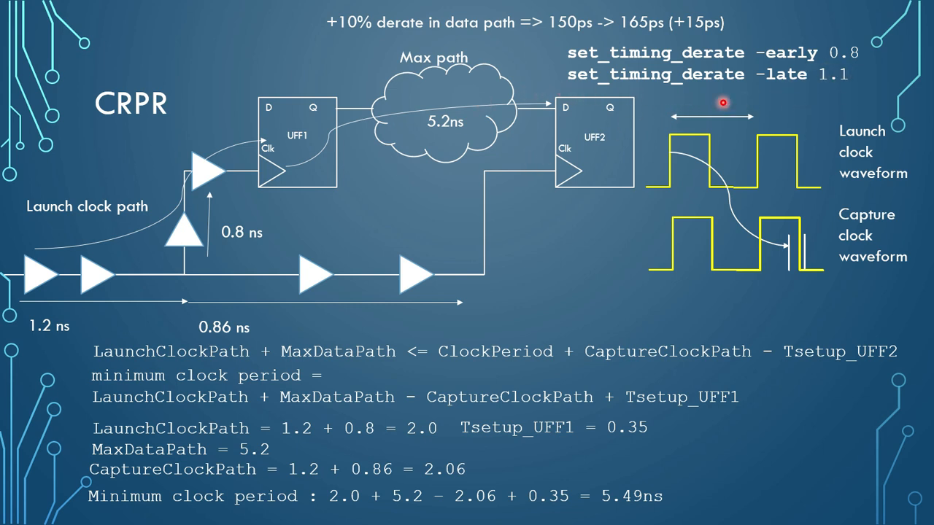
mouse_move(202, 218)
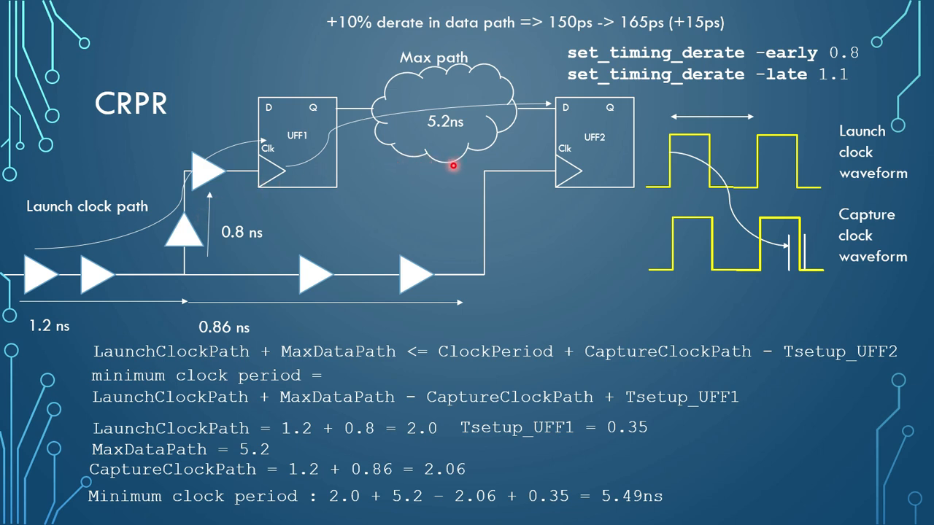
mouse_move(463, 168)
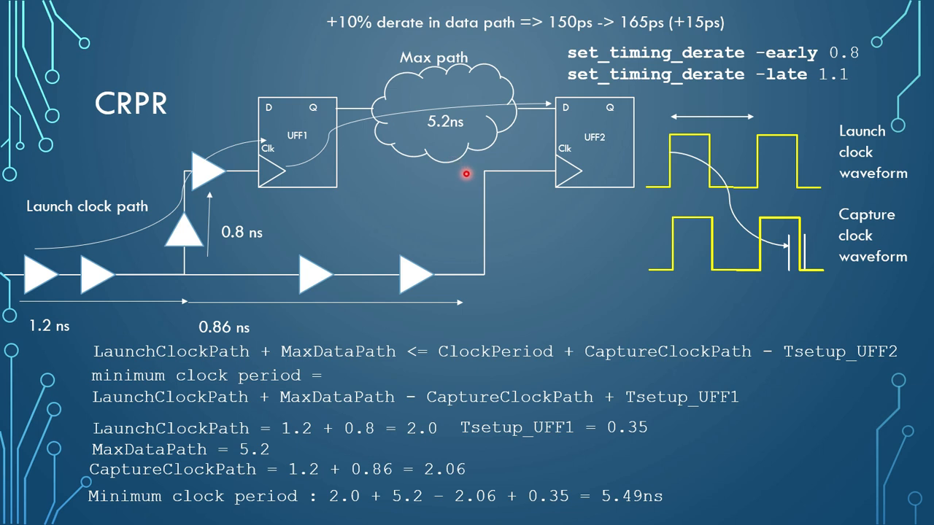
mouse_move(438, 185)
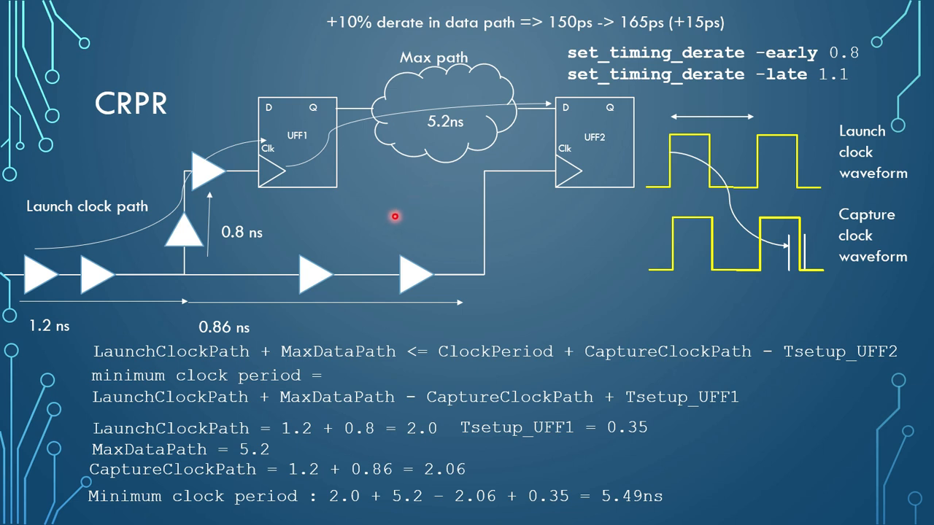
mouse_move(729, 84)
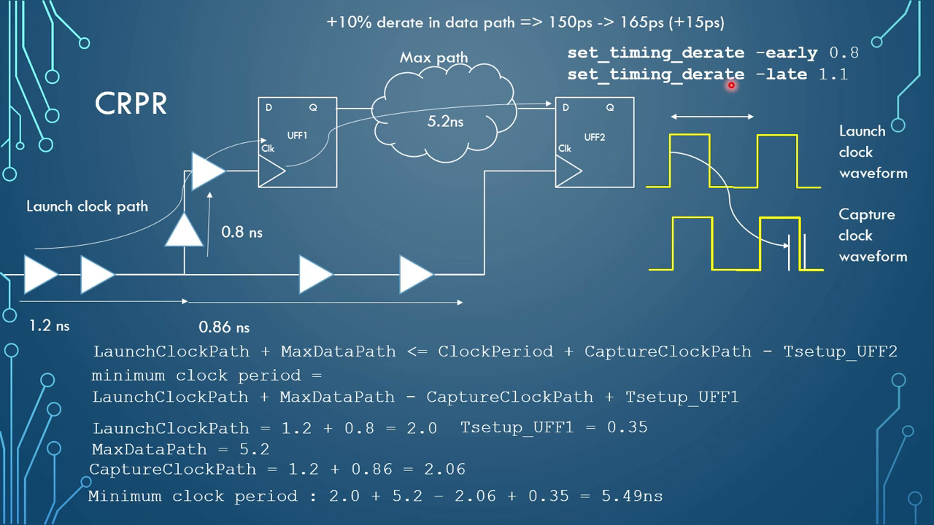
mouse_move(716, 94)
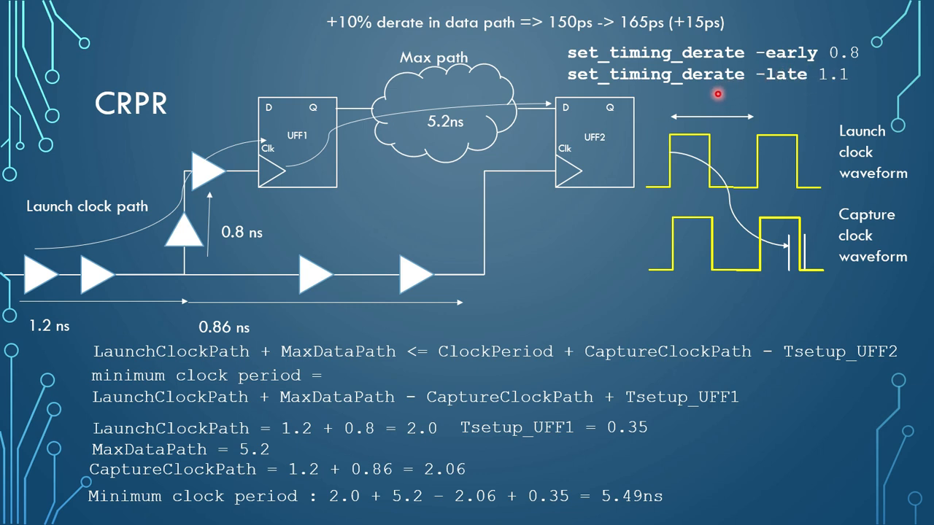
mouse_move(834, 56)
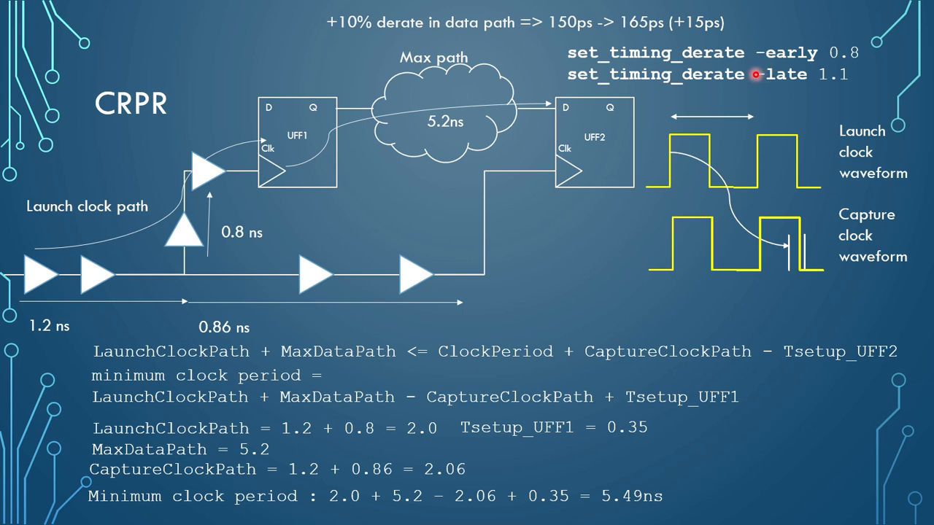
mouse_move(715, 126)
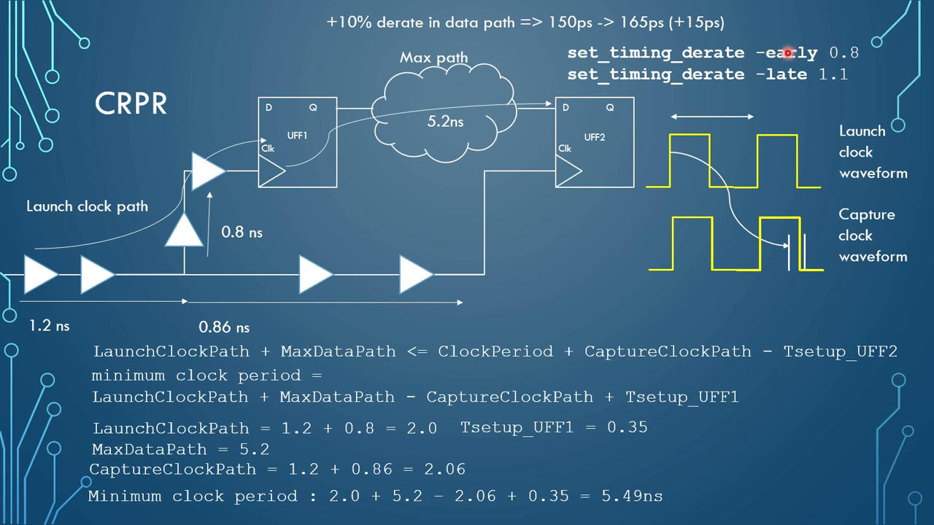
mouse_move(721, 80)
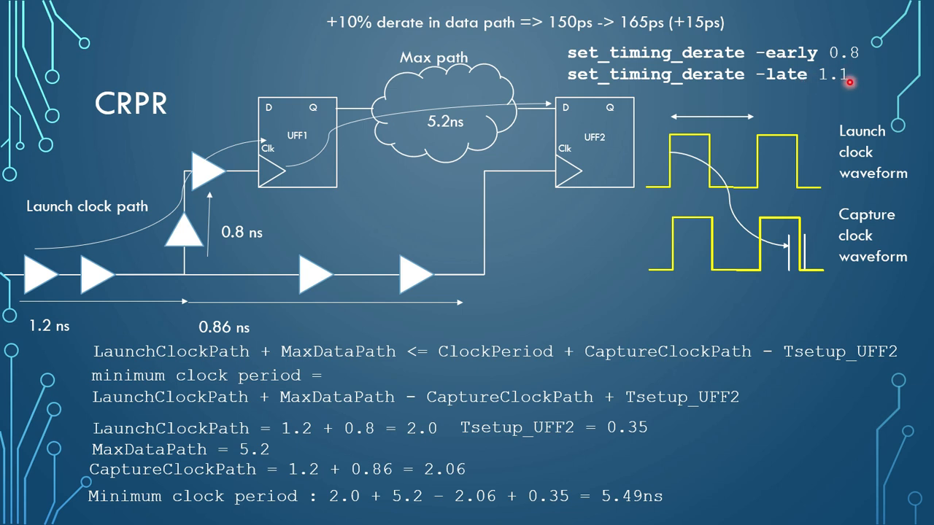
mouse_move(628, 292)
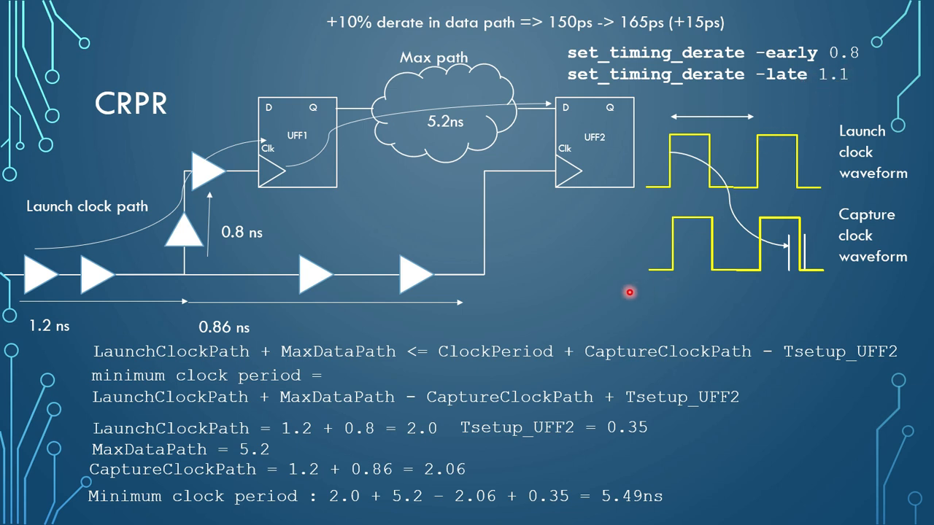
mouse_move(299, 302)
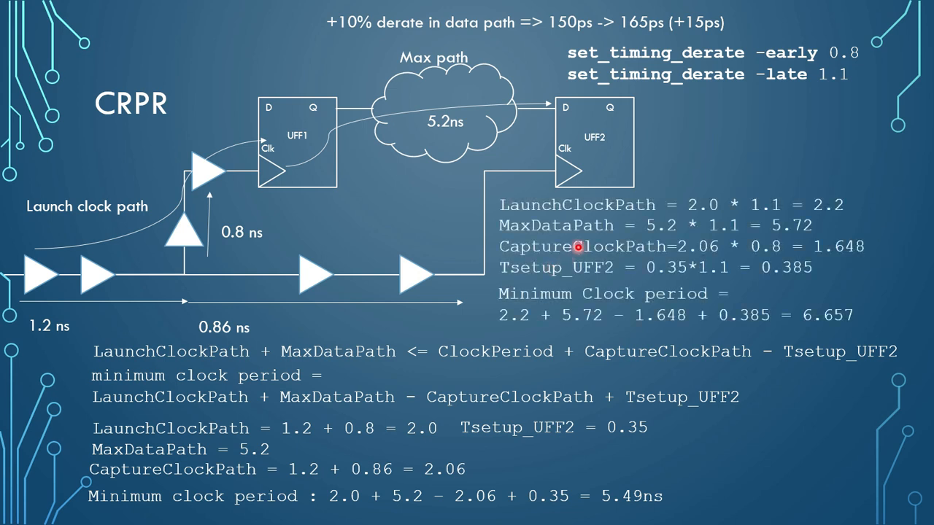
mouse_move(547, 212)
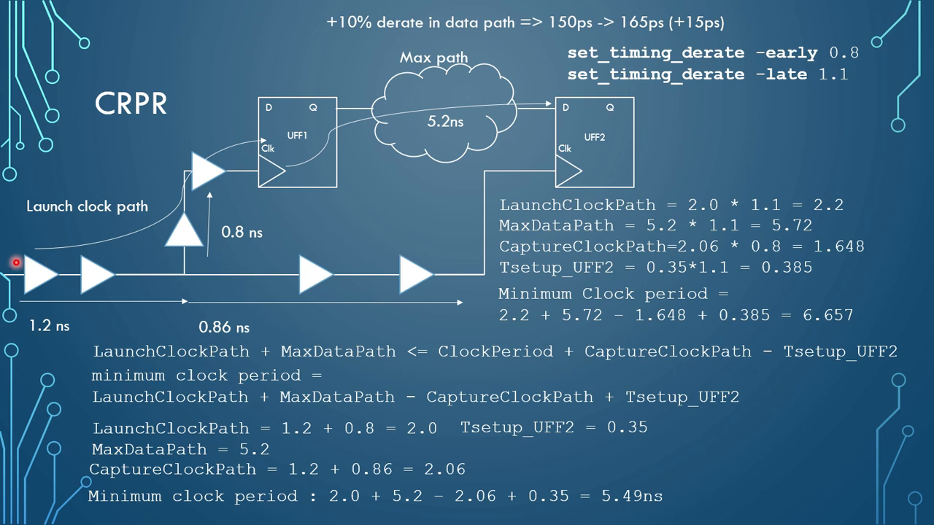
mouse_move(146, 253)
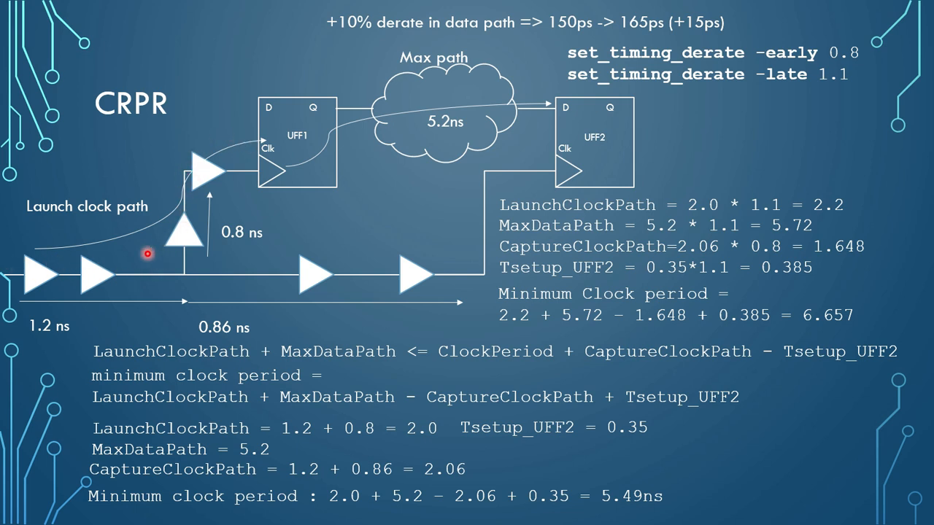
mouse_move(609, 240)
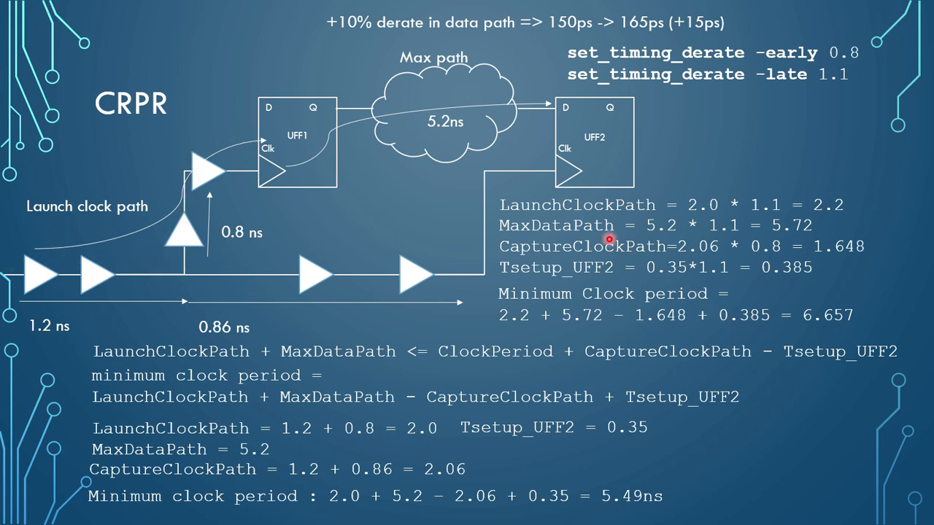
mouse_move(372, 148)
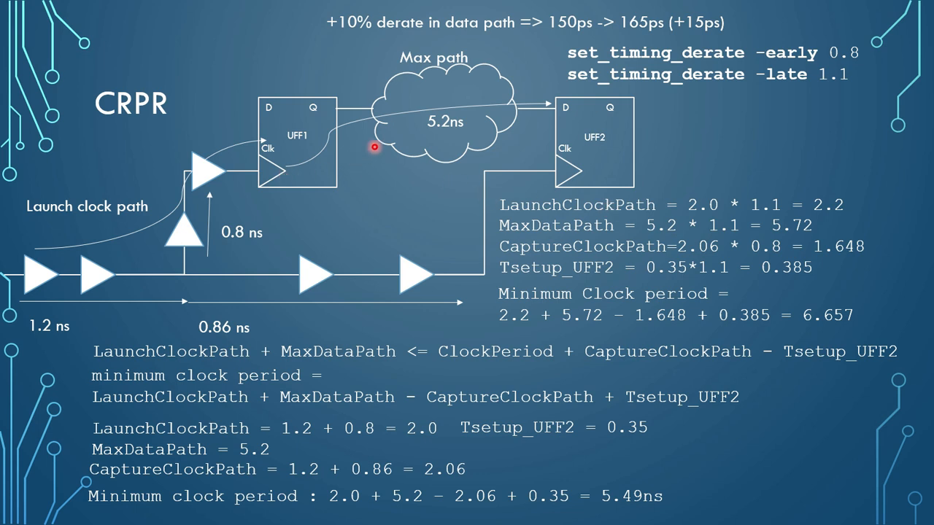
mouse_move(758, 220)
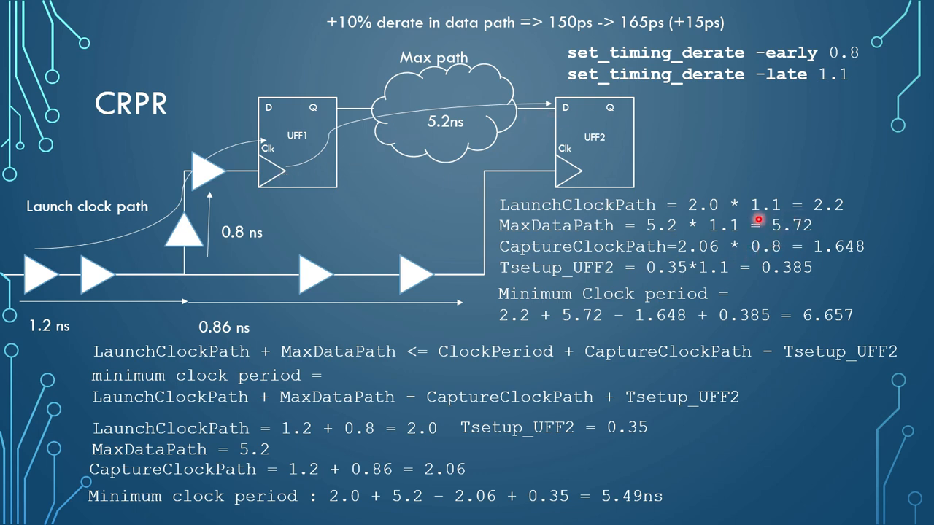
mouse_move(476, 110)
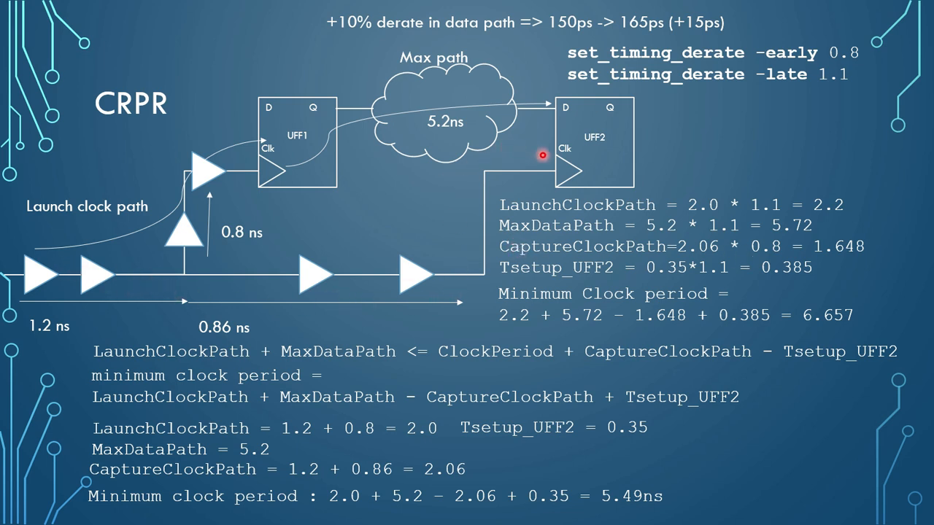
mouse_move(715, 250)
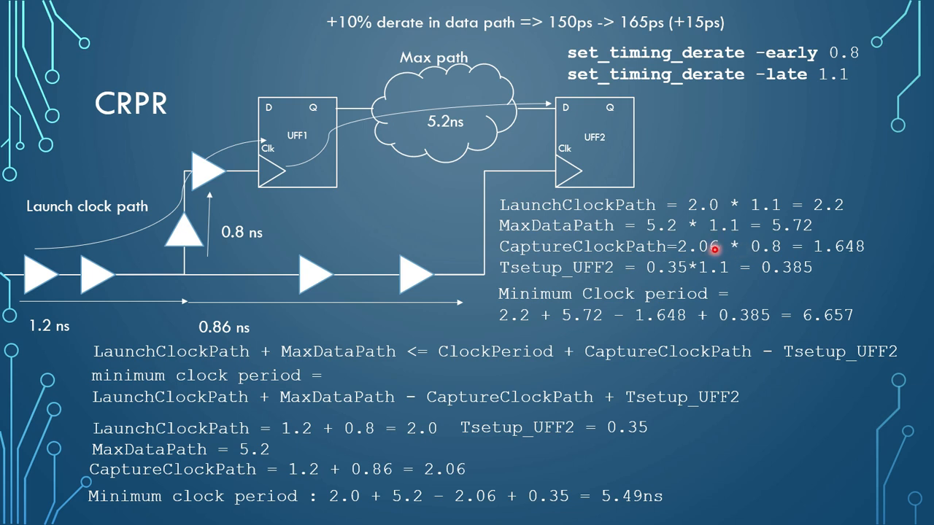
mouse_move(859, 65)
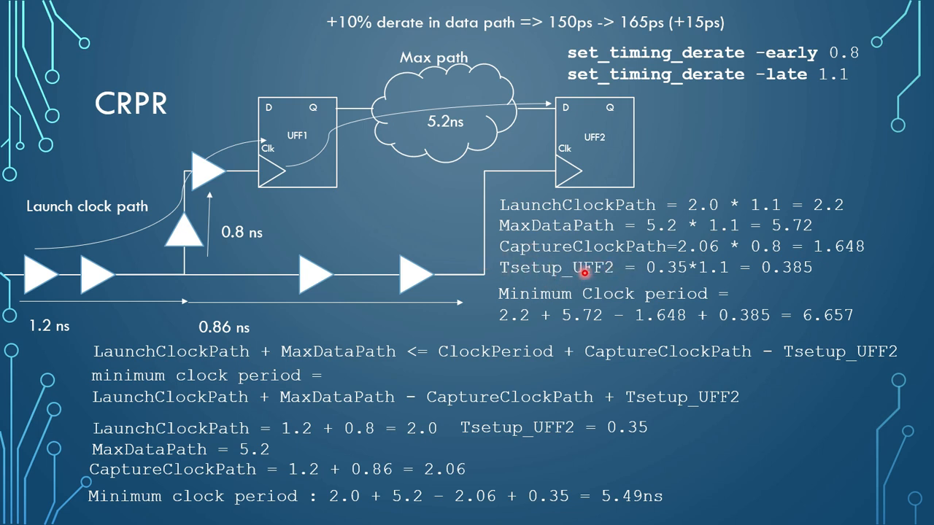
mouse_move(707, 268)
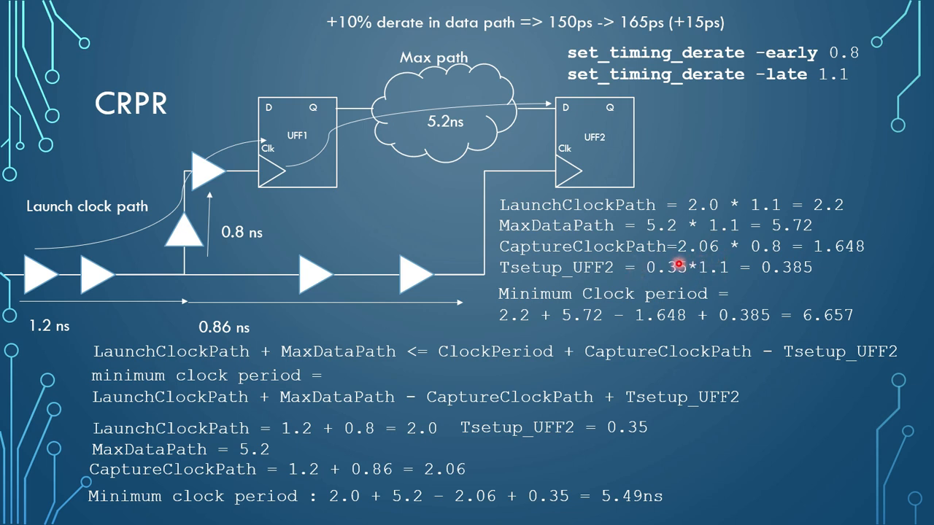
mouse_move(769, 274)
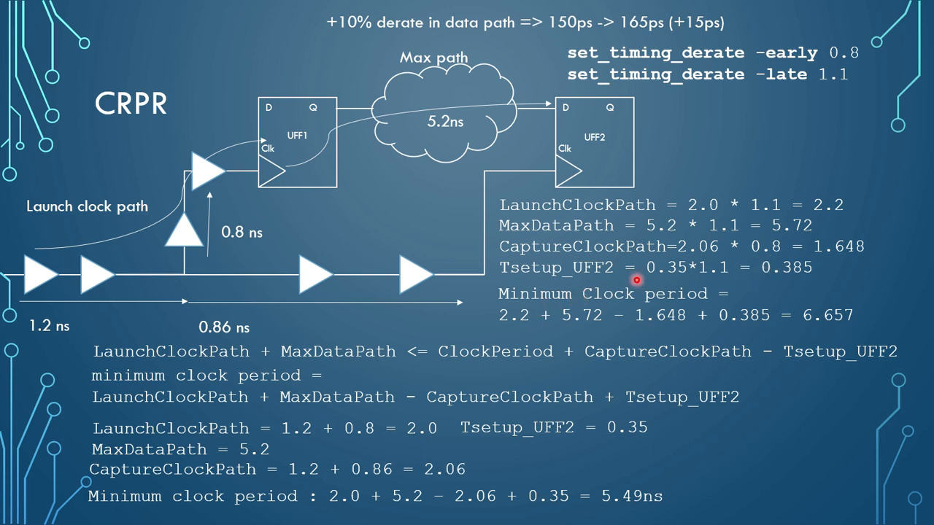
mouse_move(569, 299)
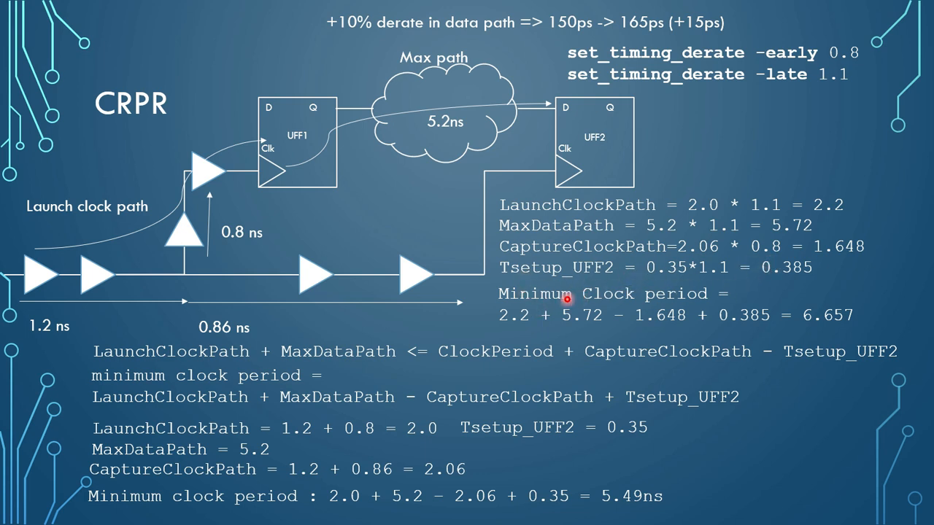
mouse_move(490, 504)
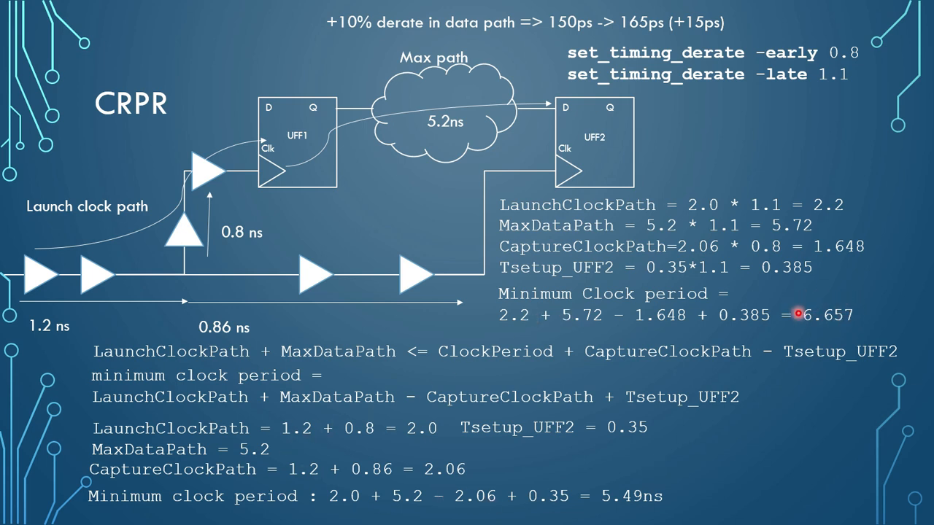
mouse_move(770, 368)
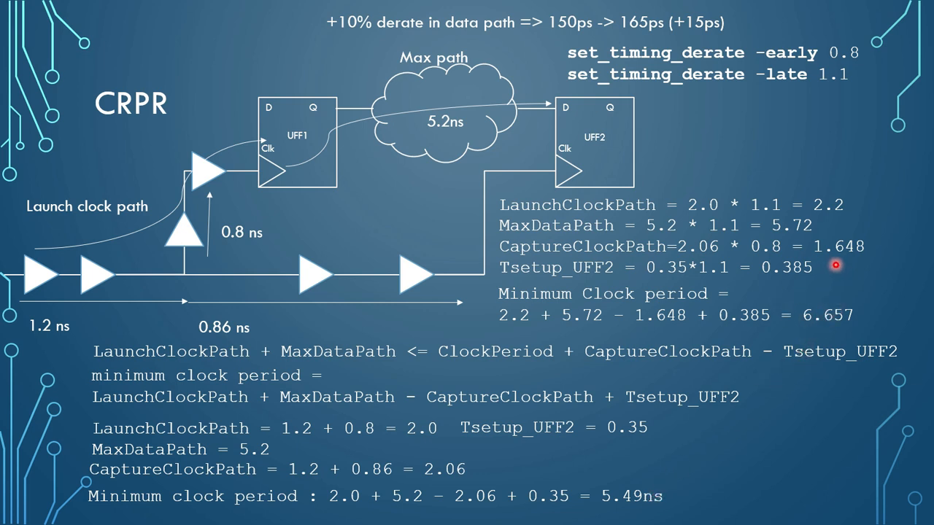
mouse_move(835, 286)
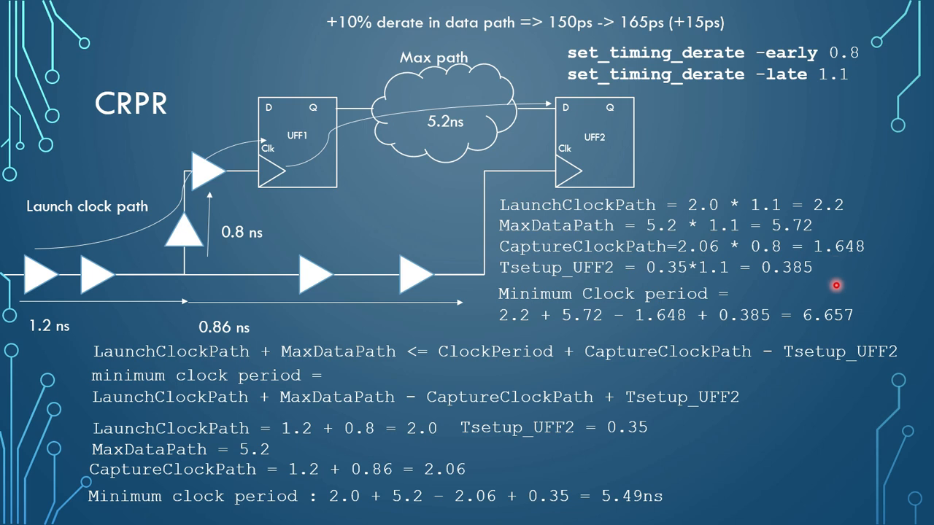
mouse_move(806, 285)
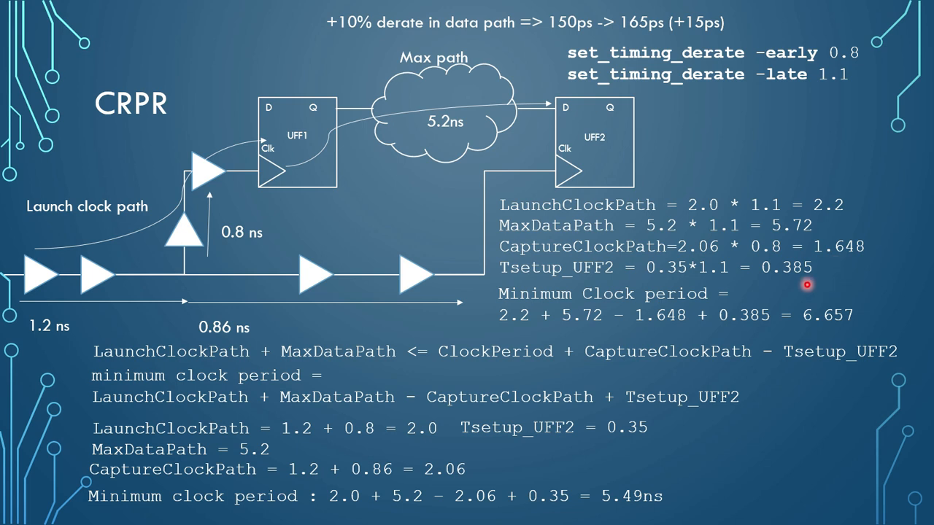
mouse_move(71, 135)
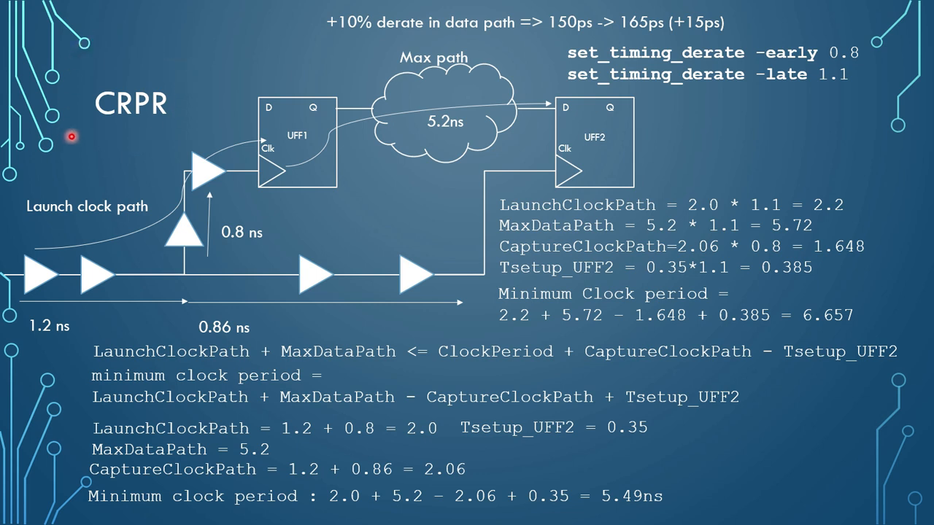
mouse_move(544, 522)
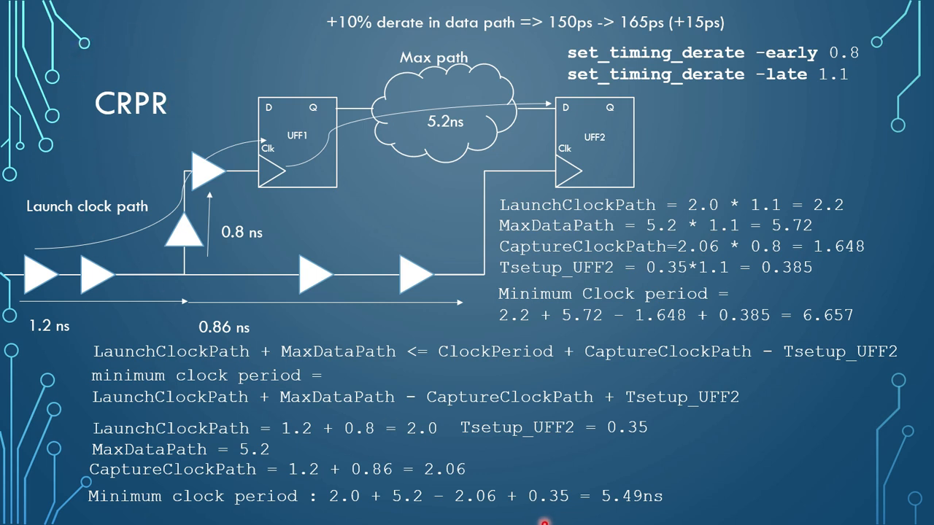
mouse_move(103, 142)
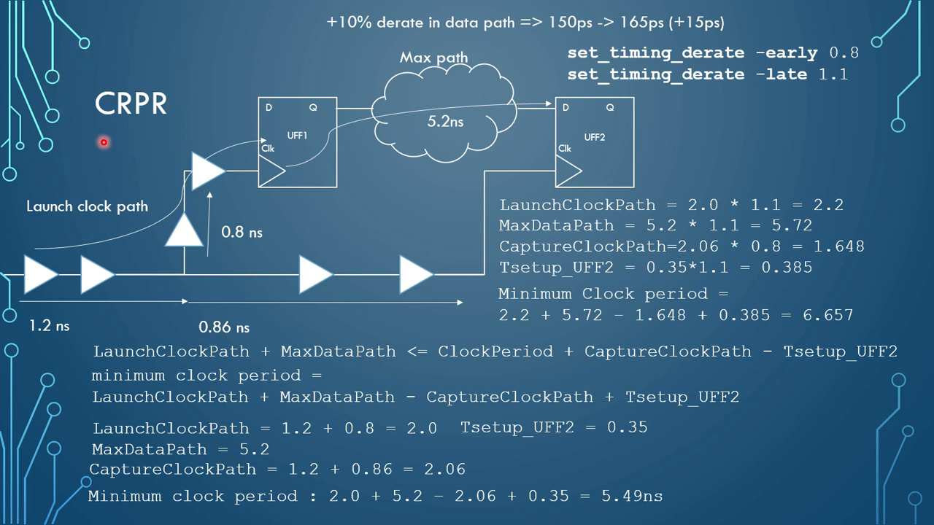
mouse_move(168, 183)
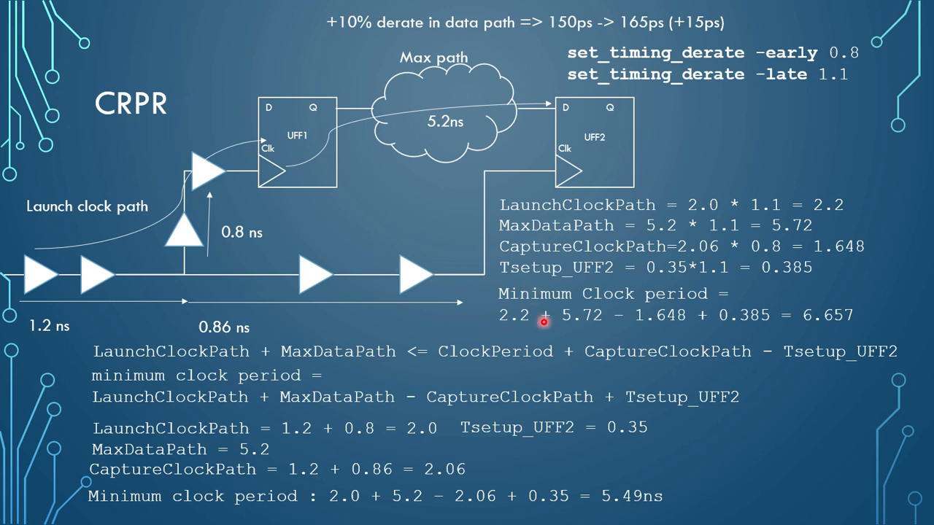
mouse_move(690, 328)
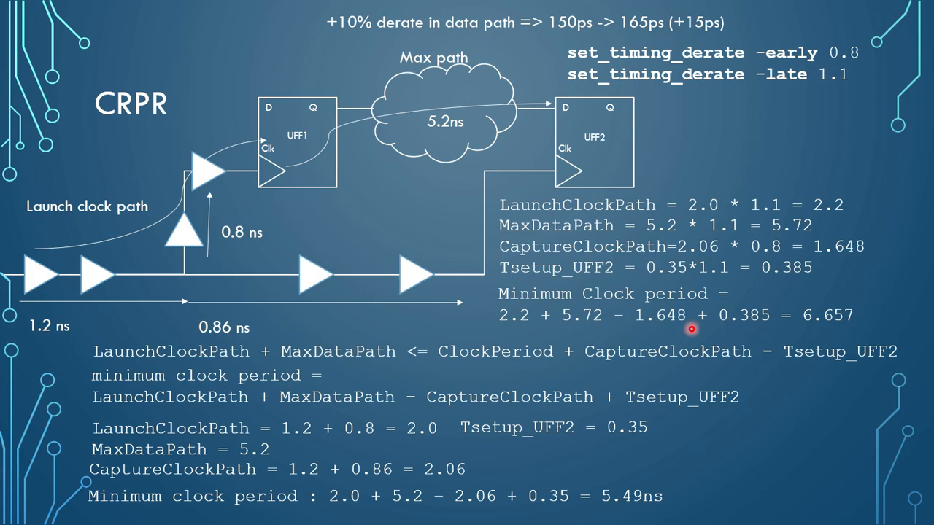